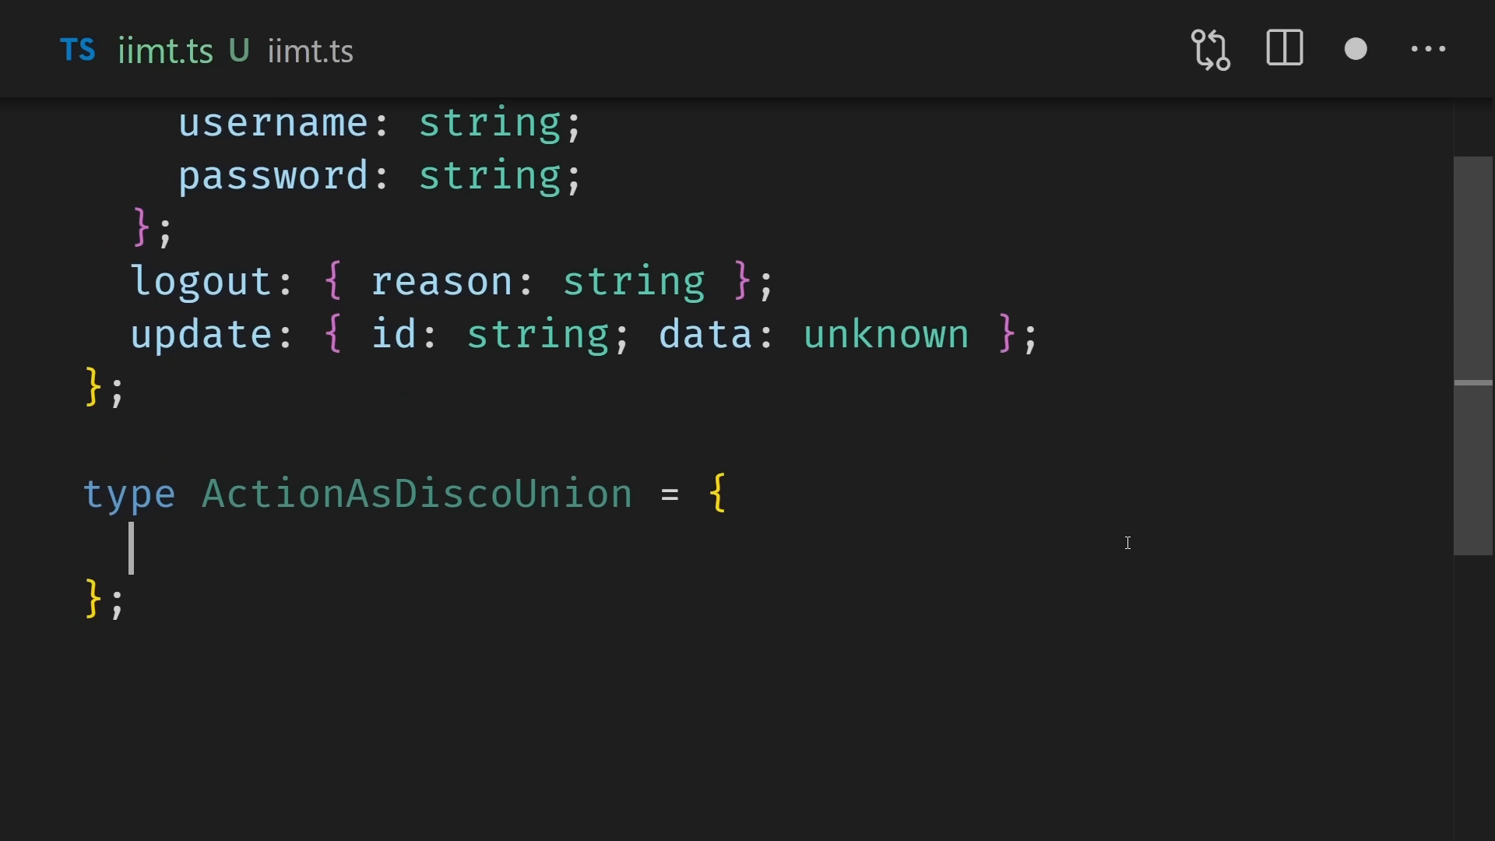
Step: Fill ActionAsDiscoUnion with the mapped type [K in keyof Actions]: { type: K } and preview it
{"action": "type", "text": "[K in keyof Actions]: {};"}
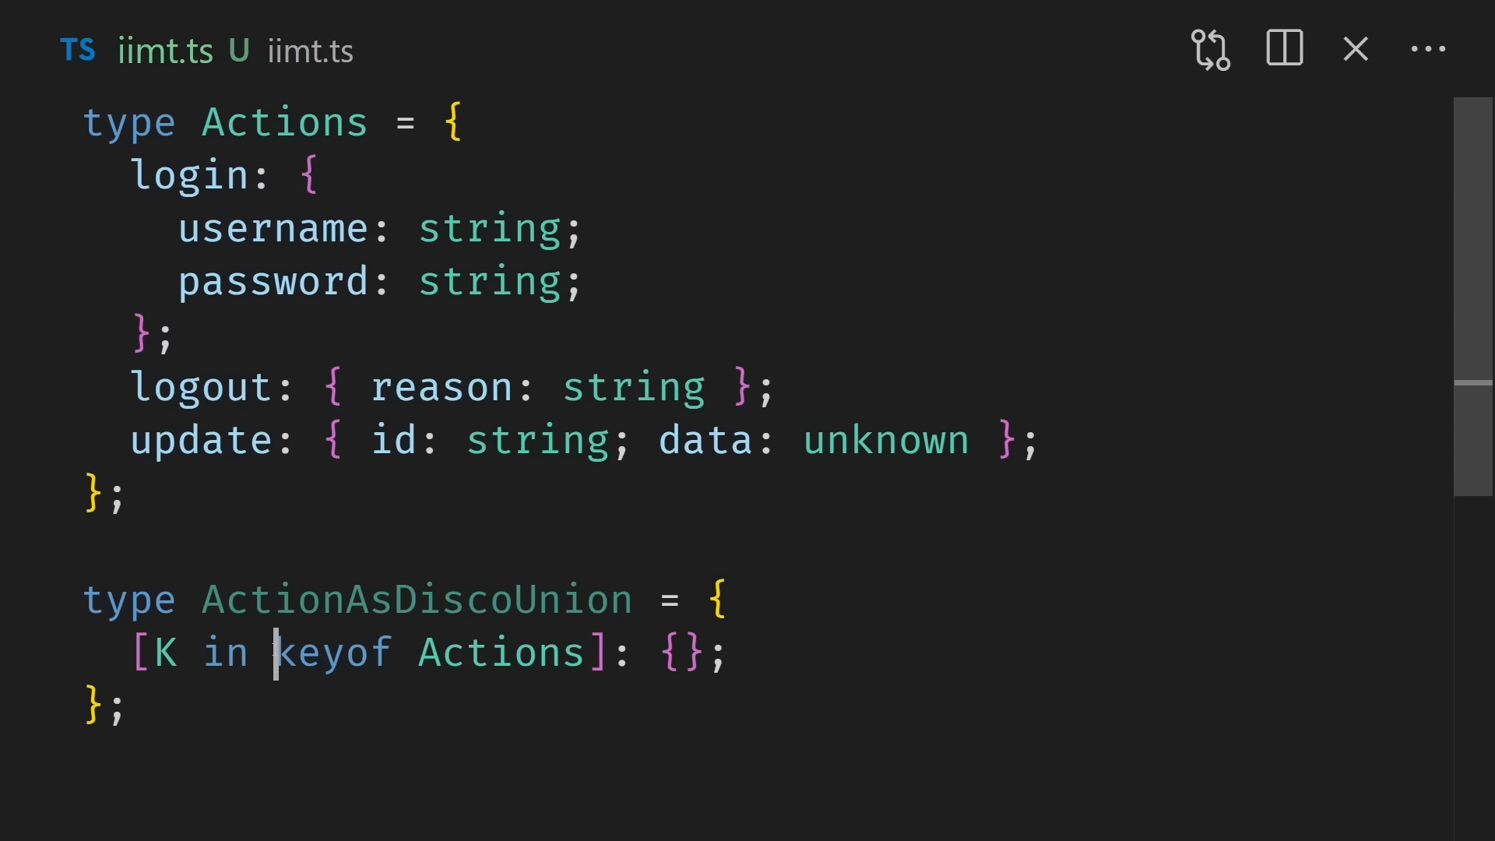
{"action": "double_click", "coordinate": [683, 654]}
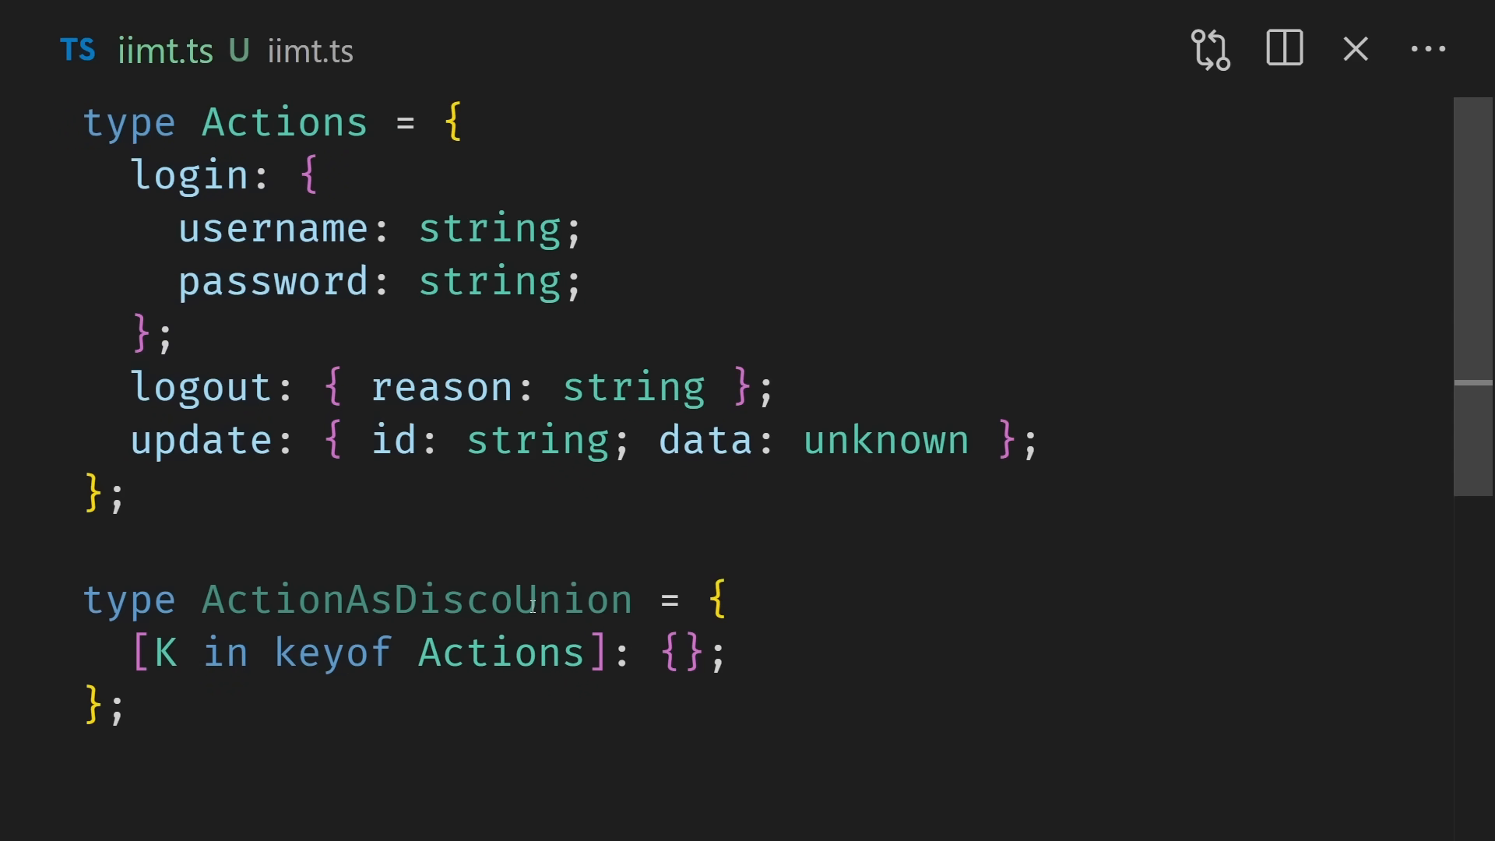
{"action": "mouse_move", "coordinate": [415, 600]}
{"action": "type", "text": "type: K"}
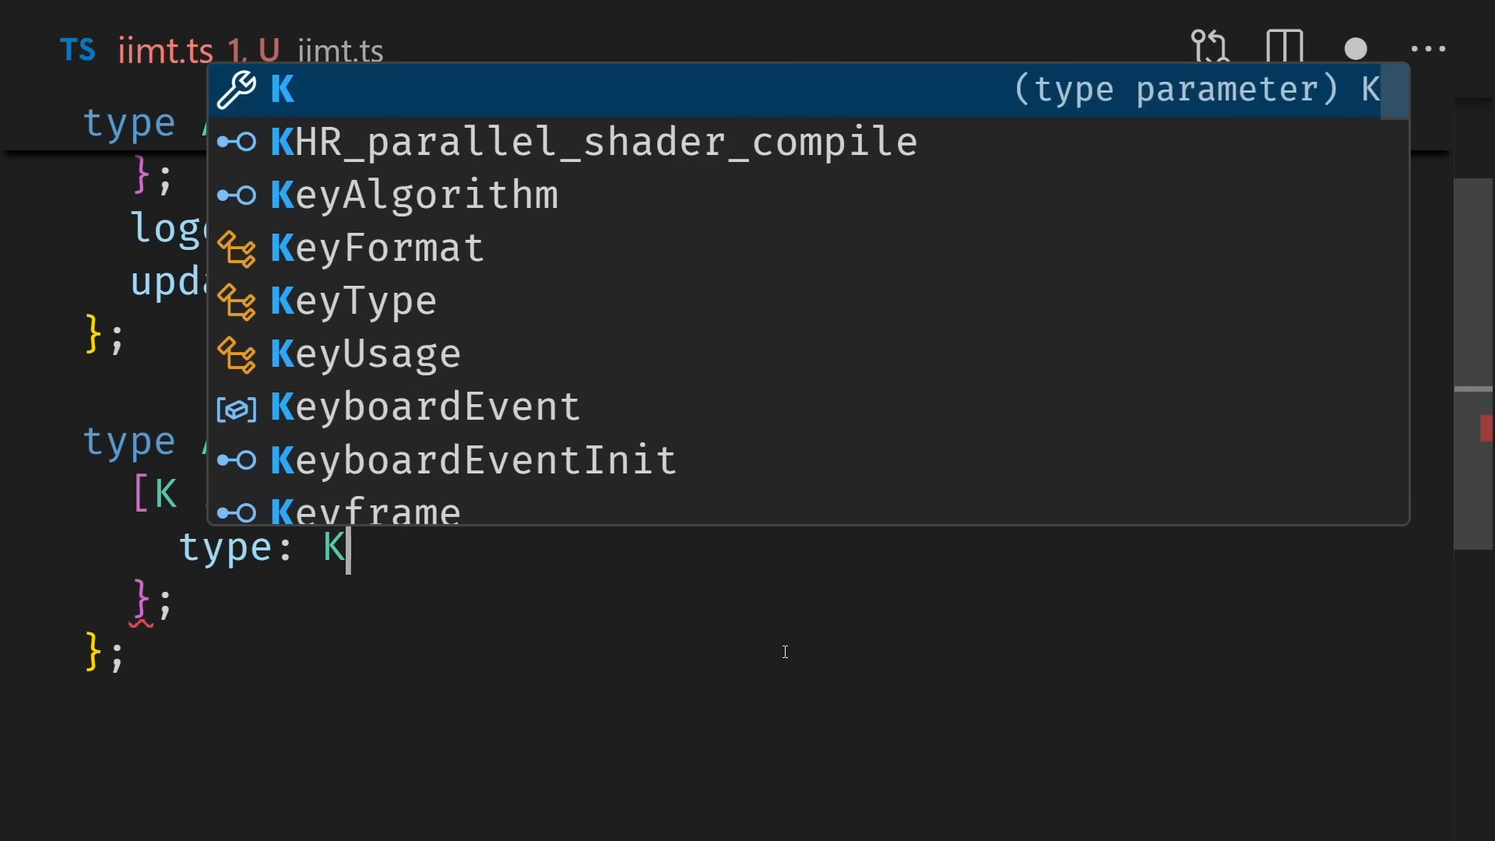
{"action": "key", "text": "Escape"}
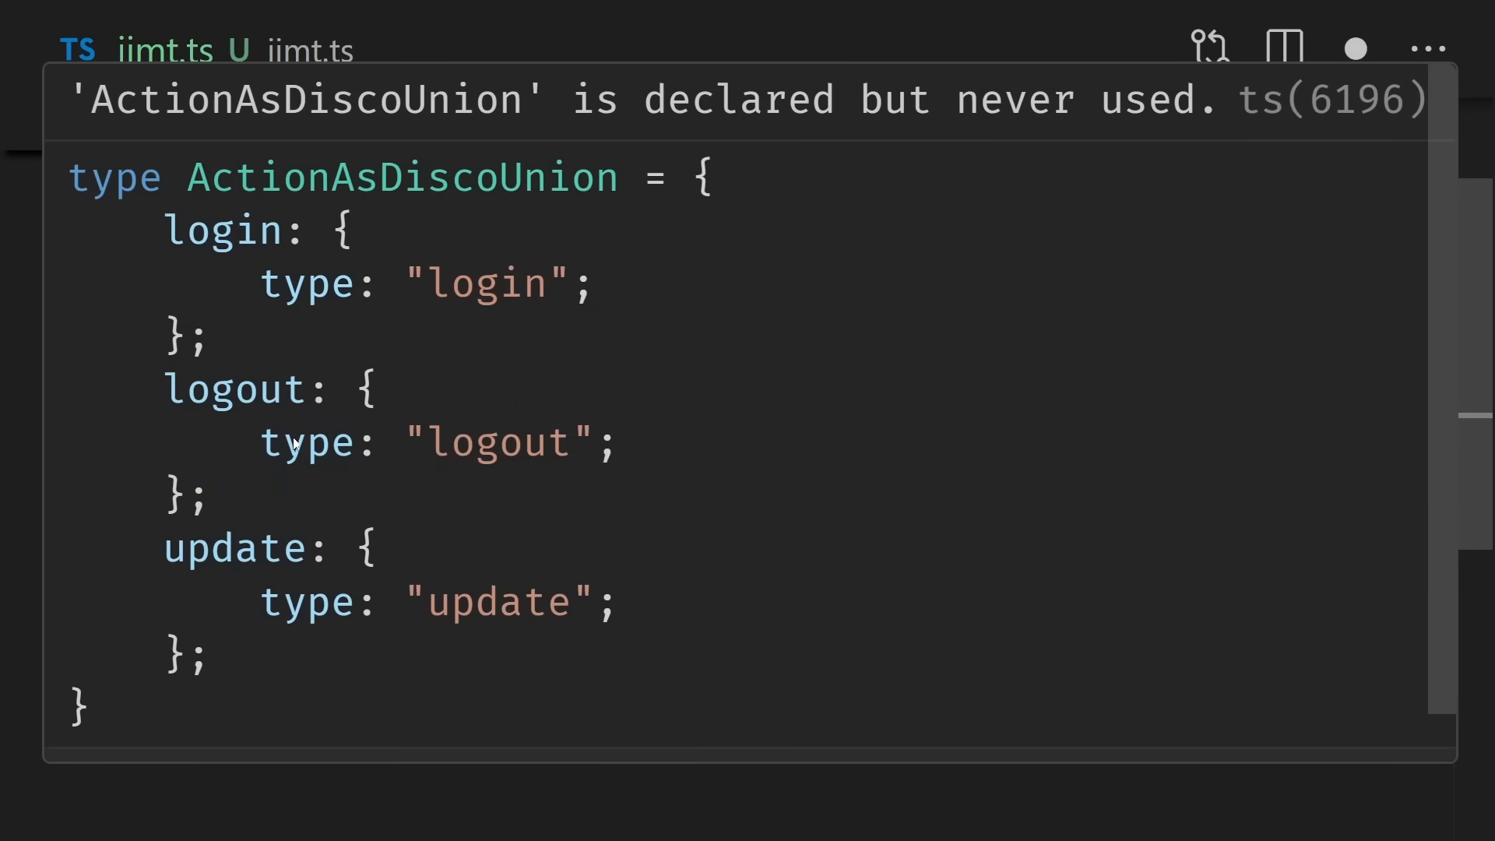
{"action": "double_click", "coordinate": [233, 548]}
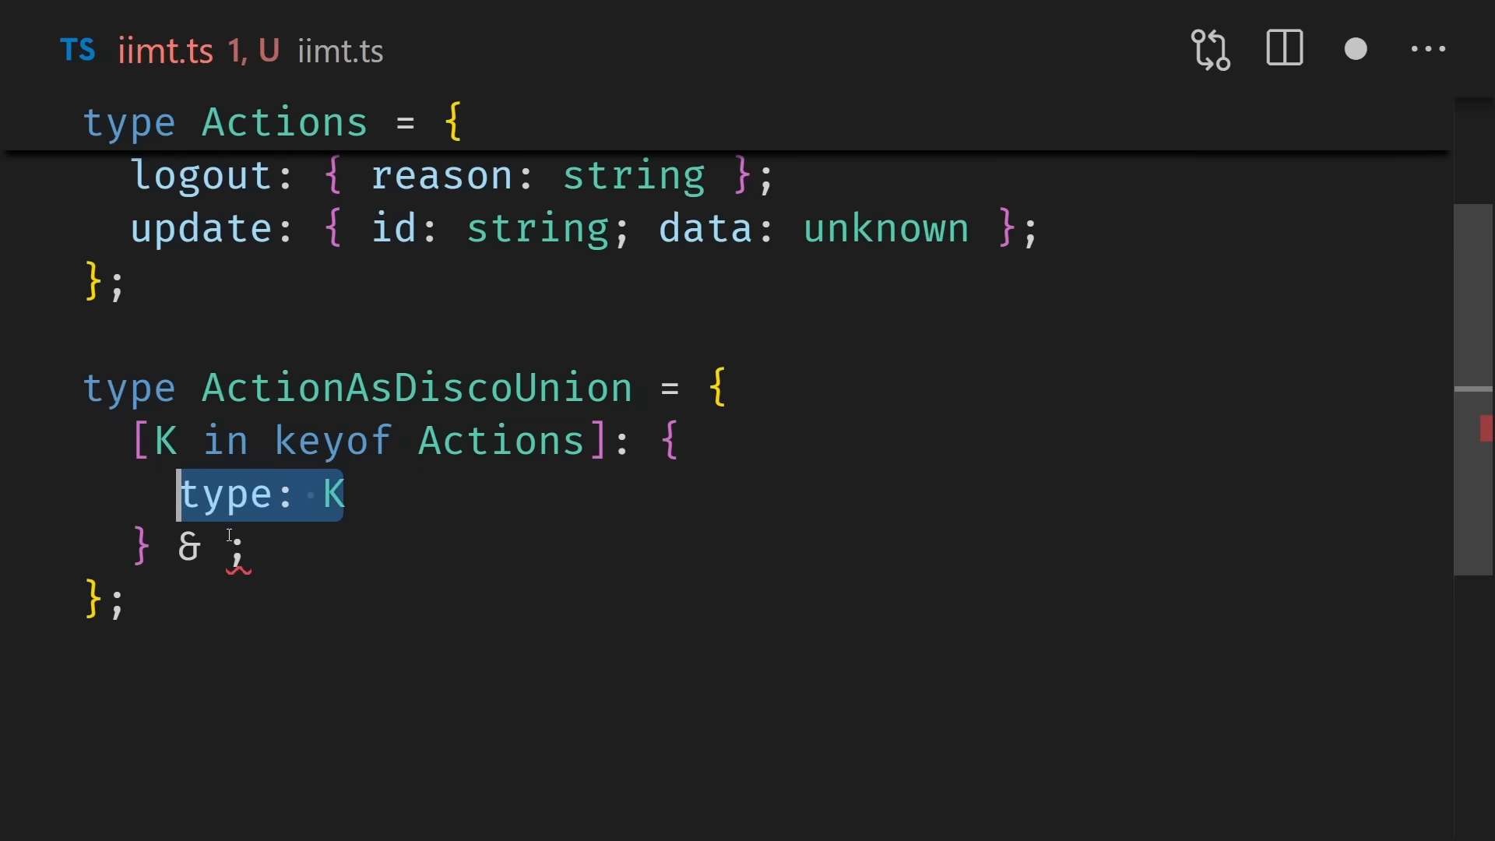
Step: Append ' & Actions[K]' after the mapped object type to merge in each action's fields
{"action": "type", "text": "Actions[K]"}
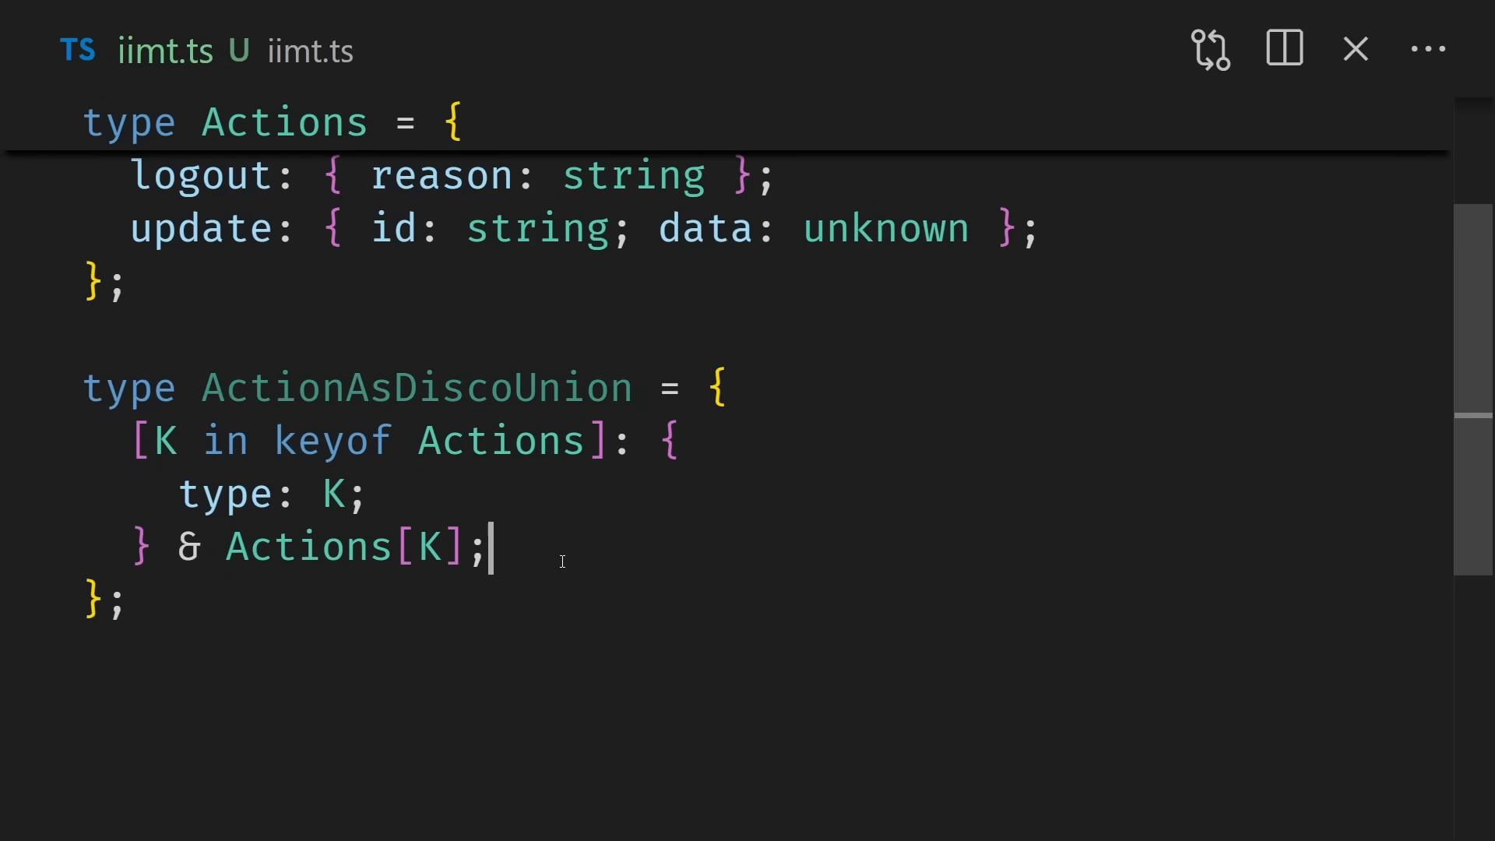
{"action": "scroll", "scroll_direction": "up", "scroll_amount": 3}
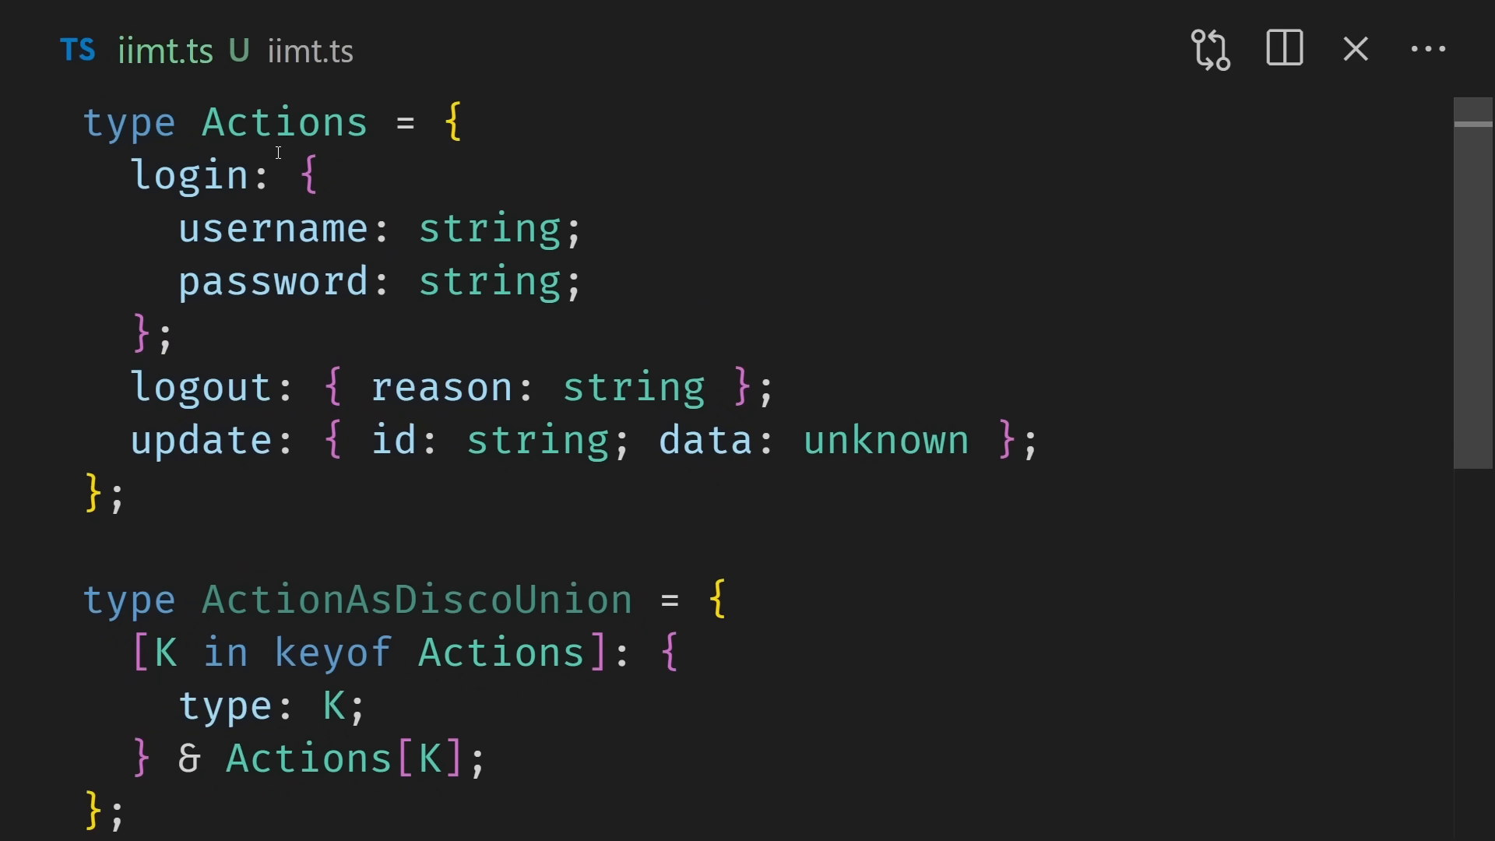
{"action": "left_click_drag", "start_coordinate": [319, 176], "coordinate": [273, 227]}
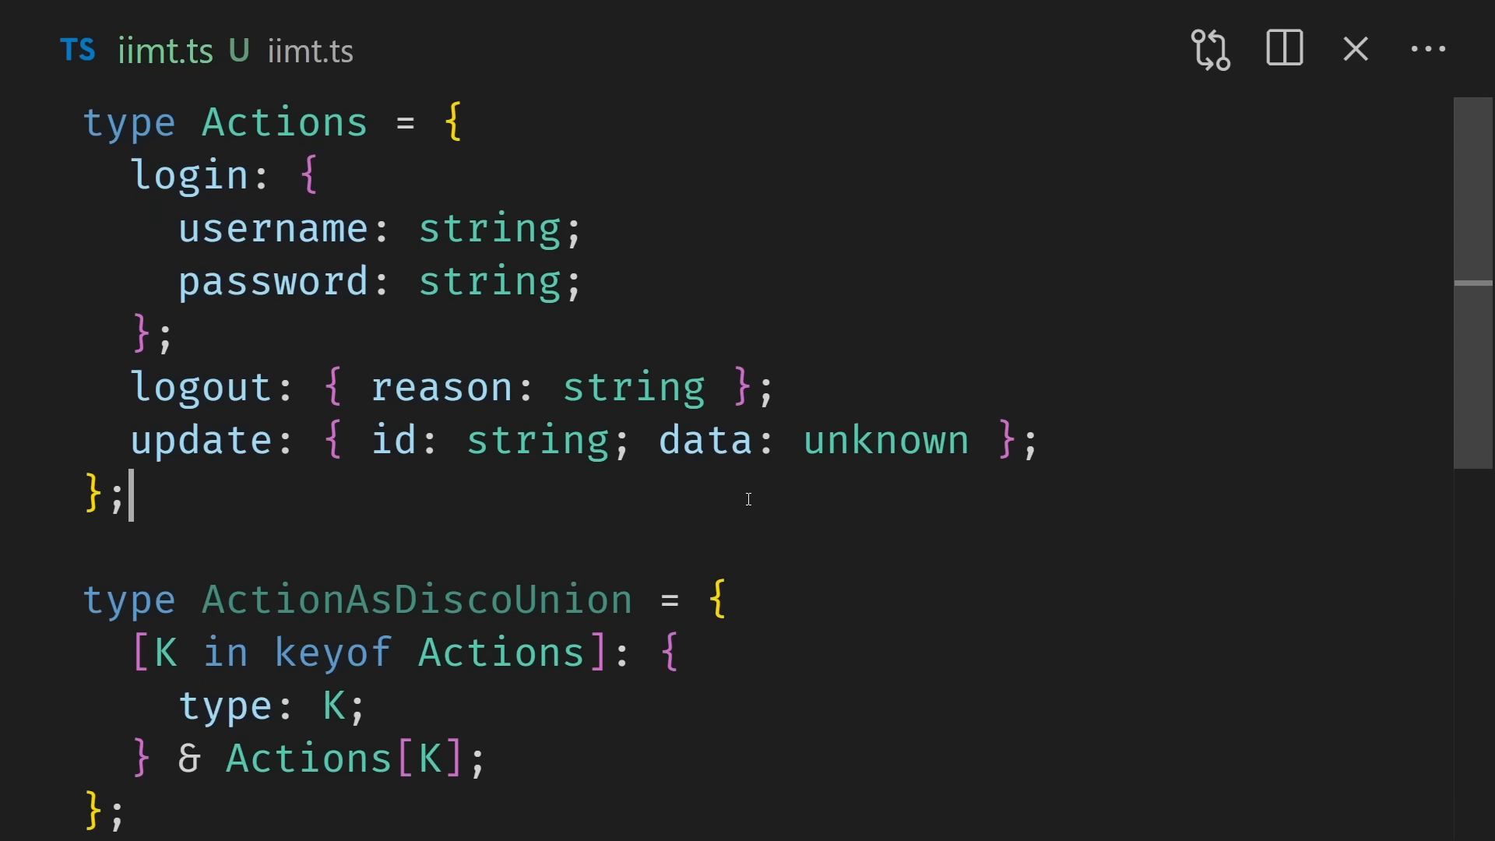
{"action": "type", "text": "type Example = Actions[\"login\"];"}
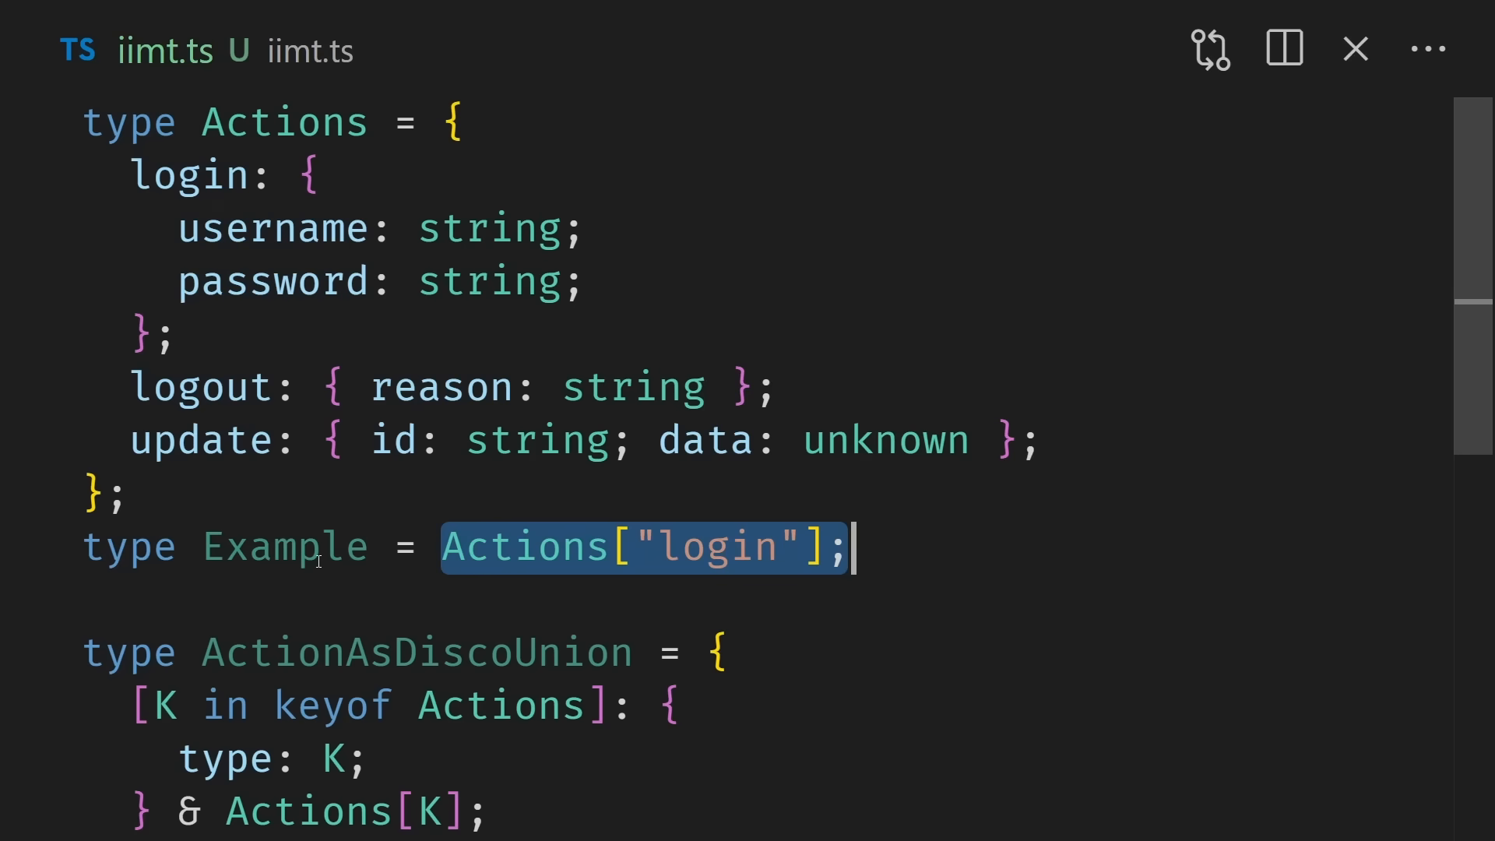
{"action": "mouse_move", "coordinate": [284, 546]}
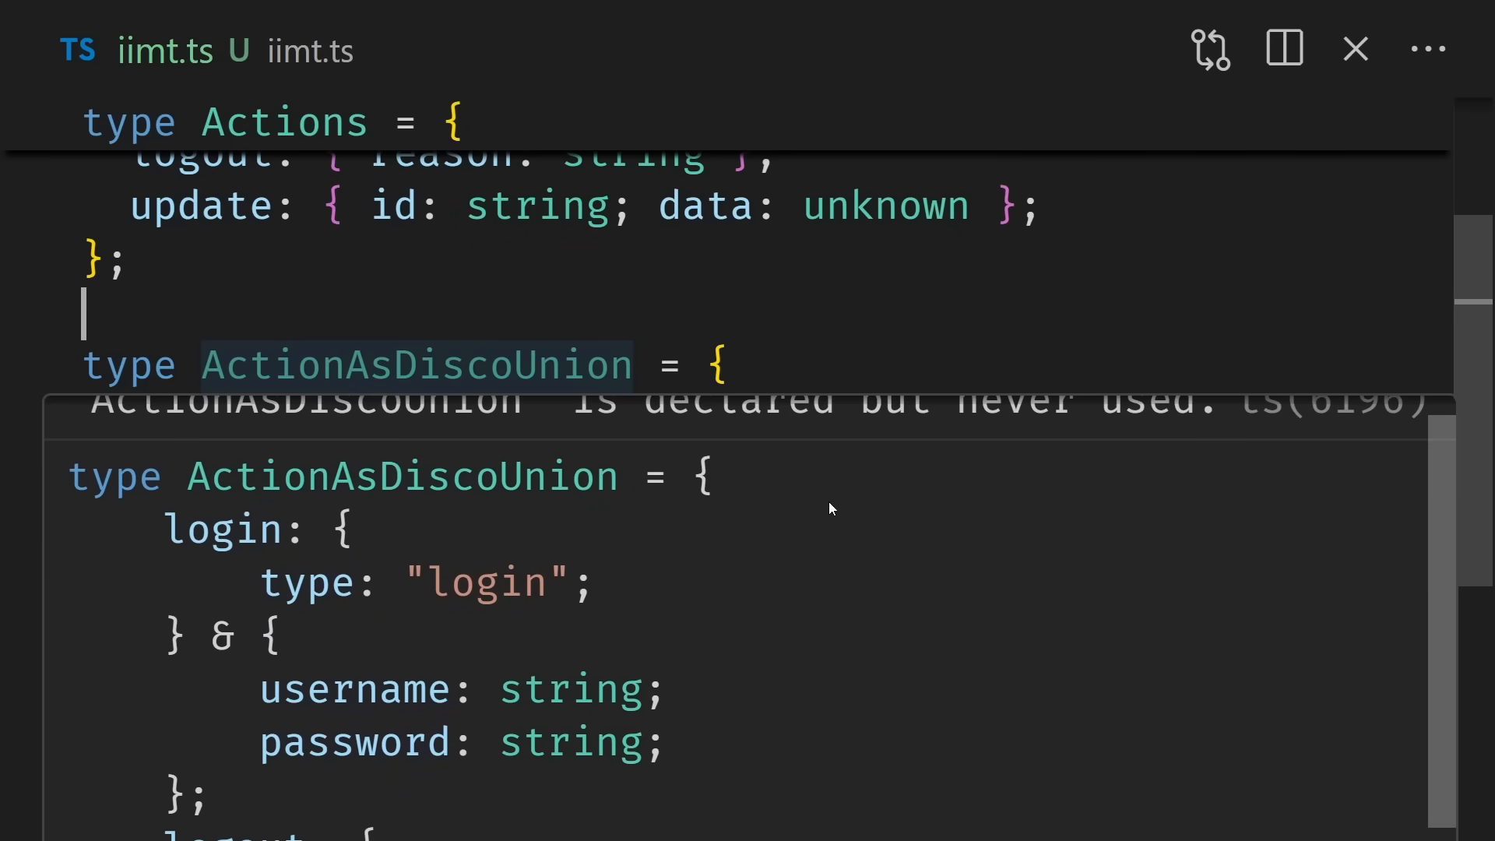
{"action": "mouse_move", "coordinate": [1381, 560]}
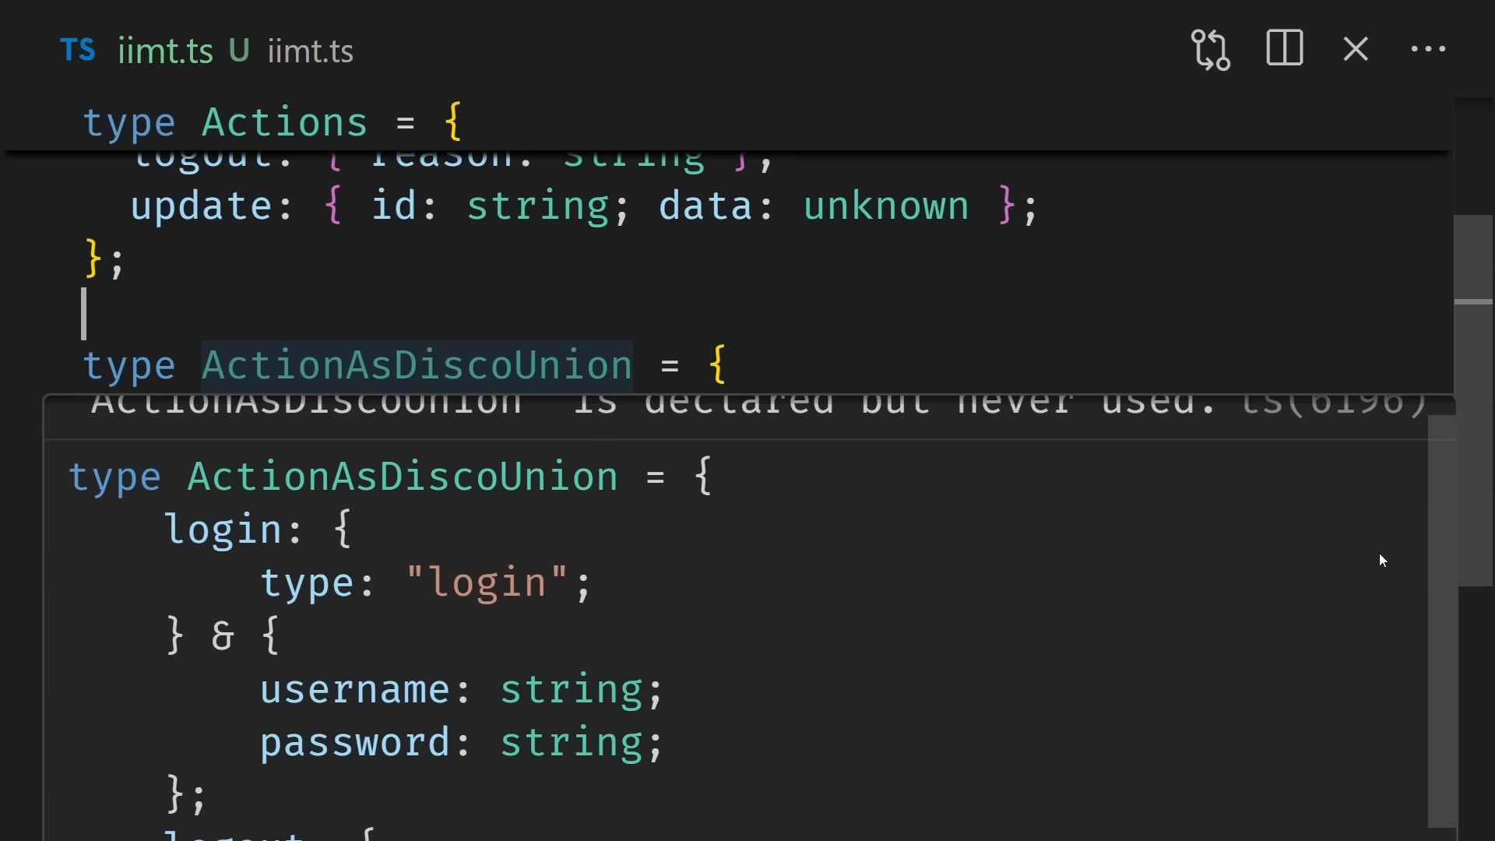
{"action": "scroll", "scroll_direction": "down", "scroll_amount": 3}
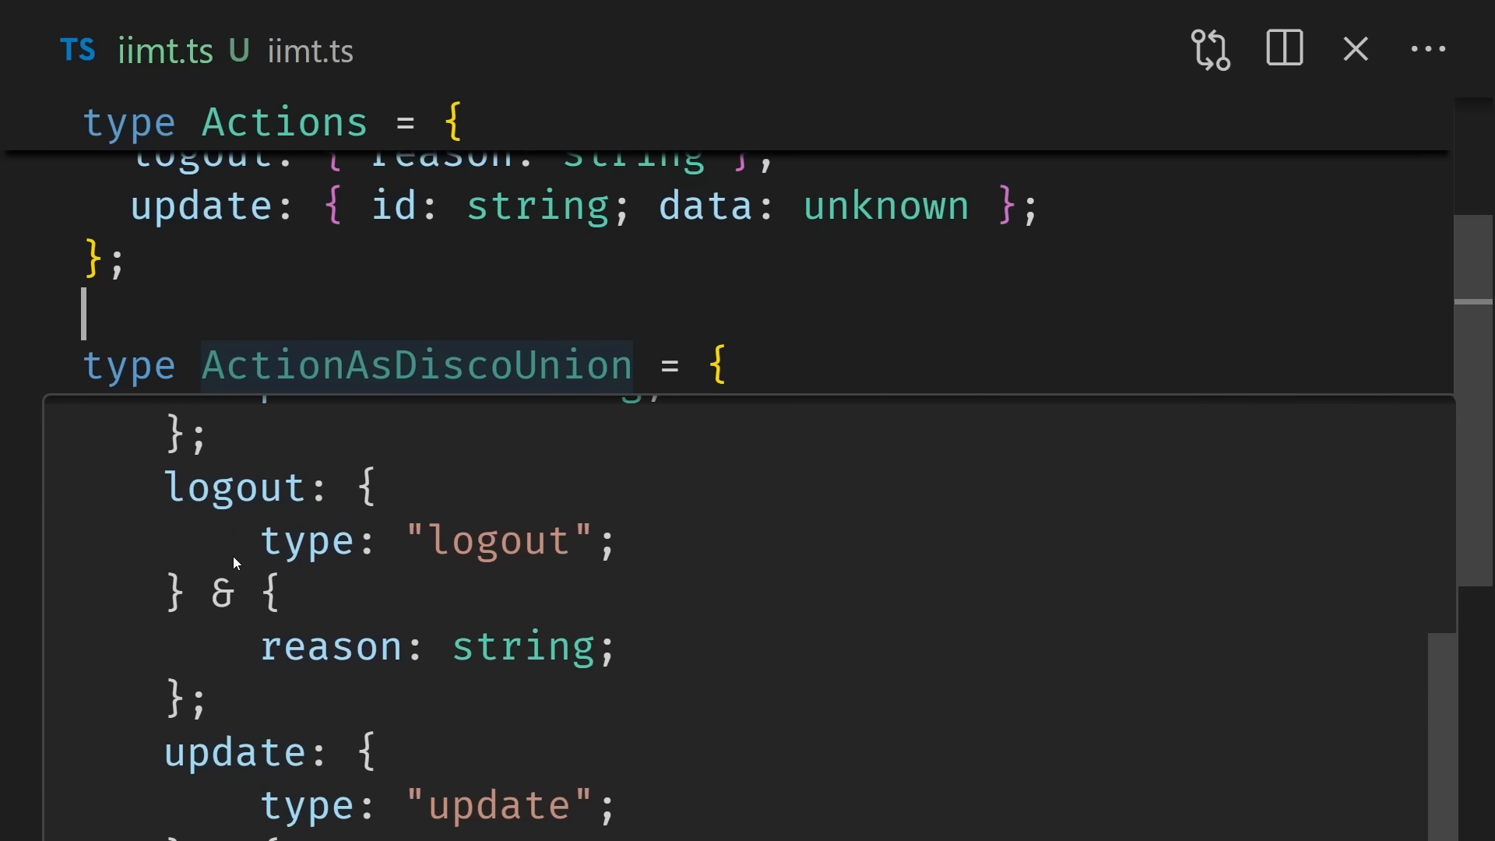
{"action": "scroll", "scroll_direction": "down", "scroll_amount": 3}
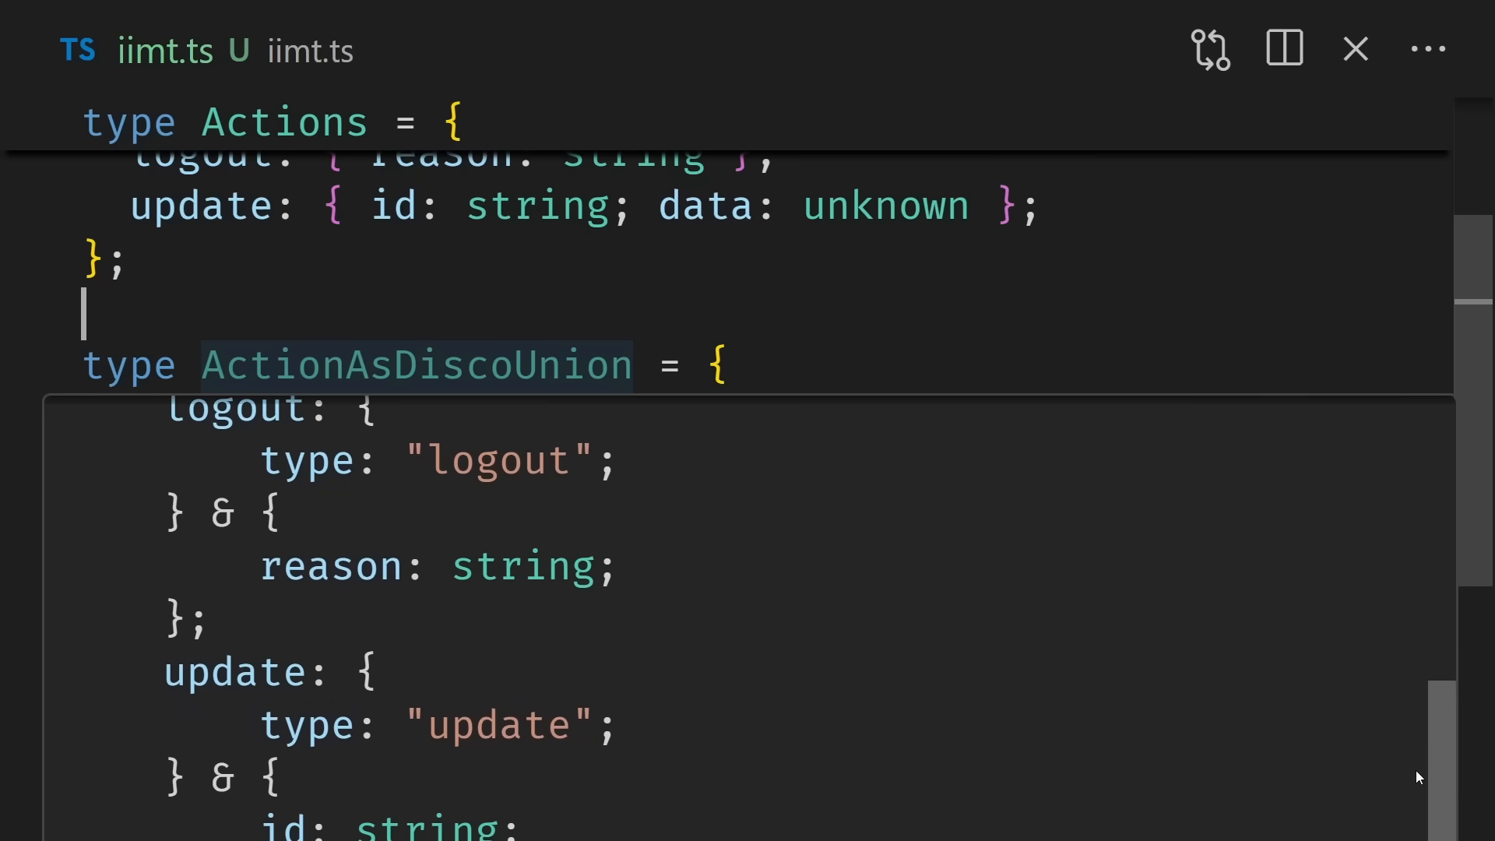
{"action": "mouse_move", "coordinate": [258, 830]}
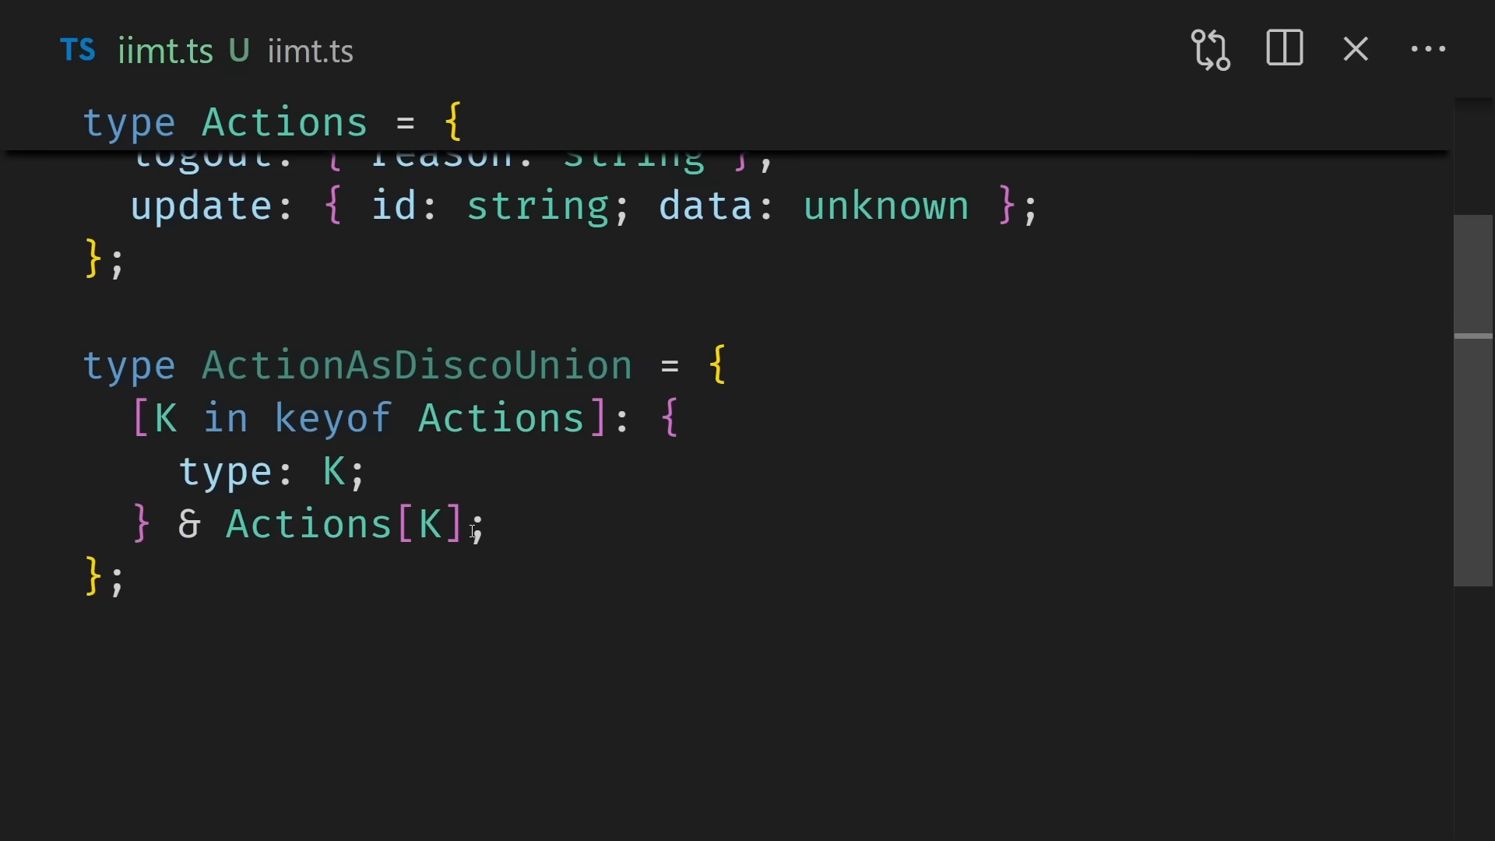
{"action": "type", "text": "<"}
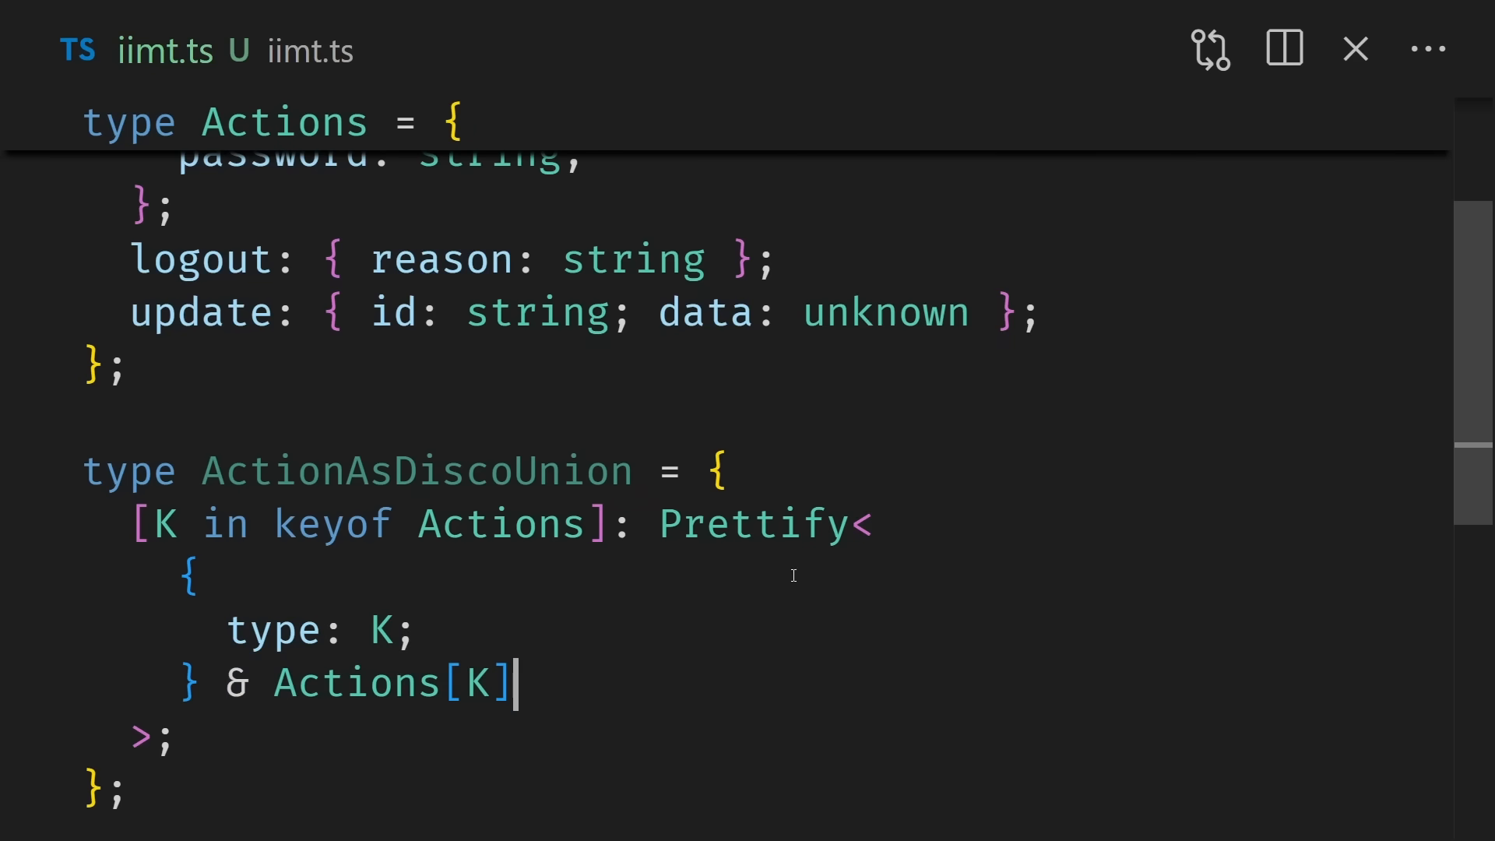
{"action": "mouse_move", "coordinate": [526, 572]}
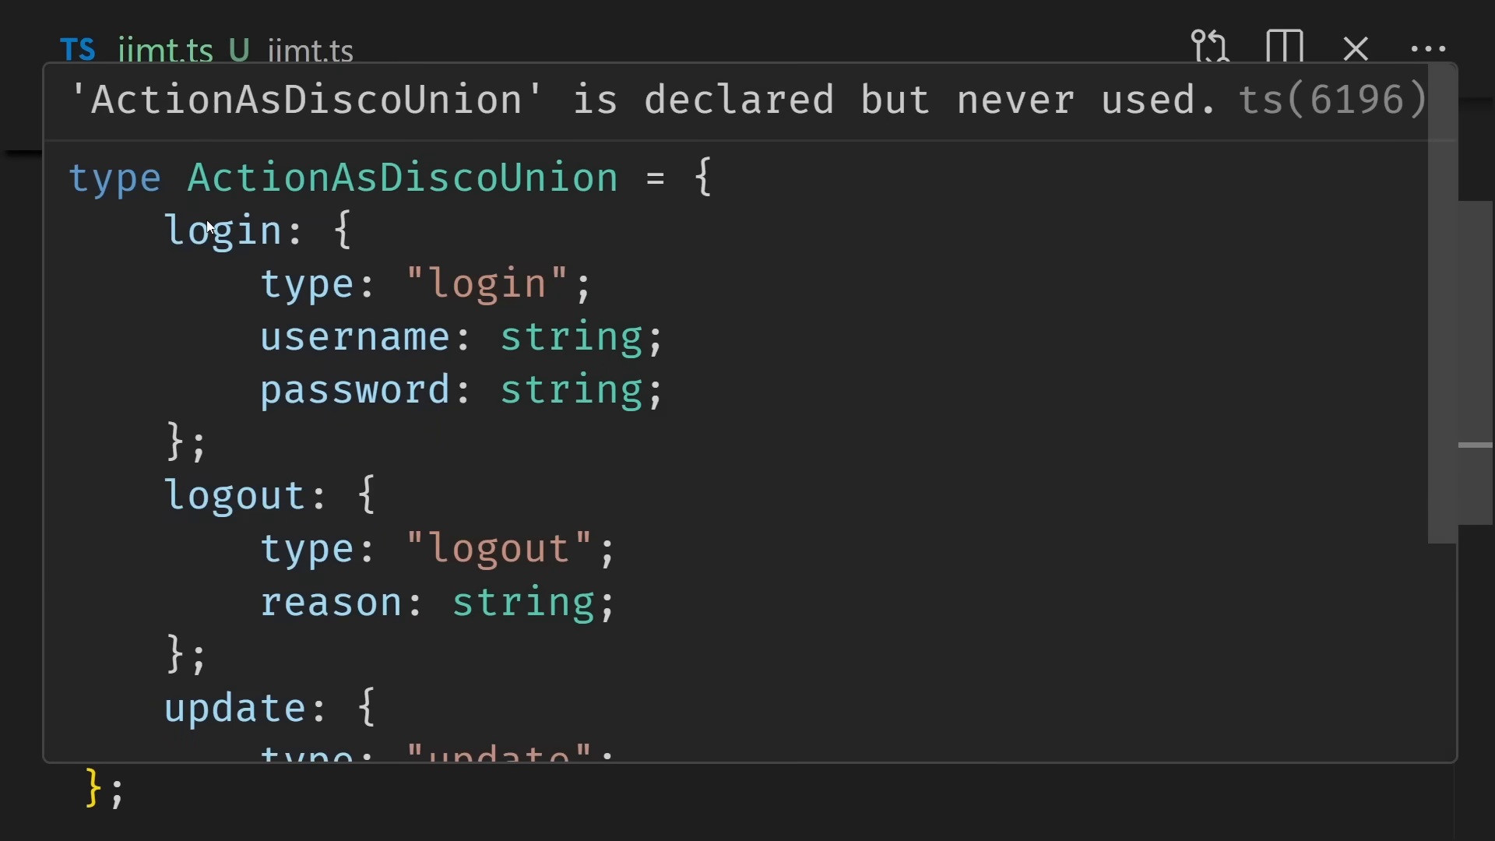
{"action": "mouse_move", "coordinate": [1190, 364]}
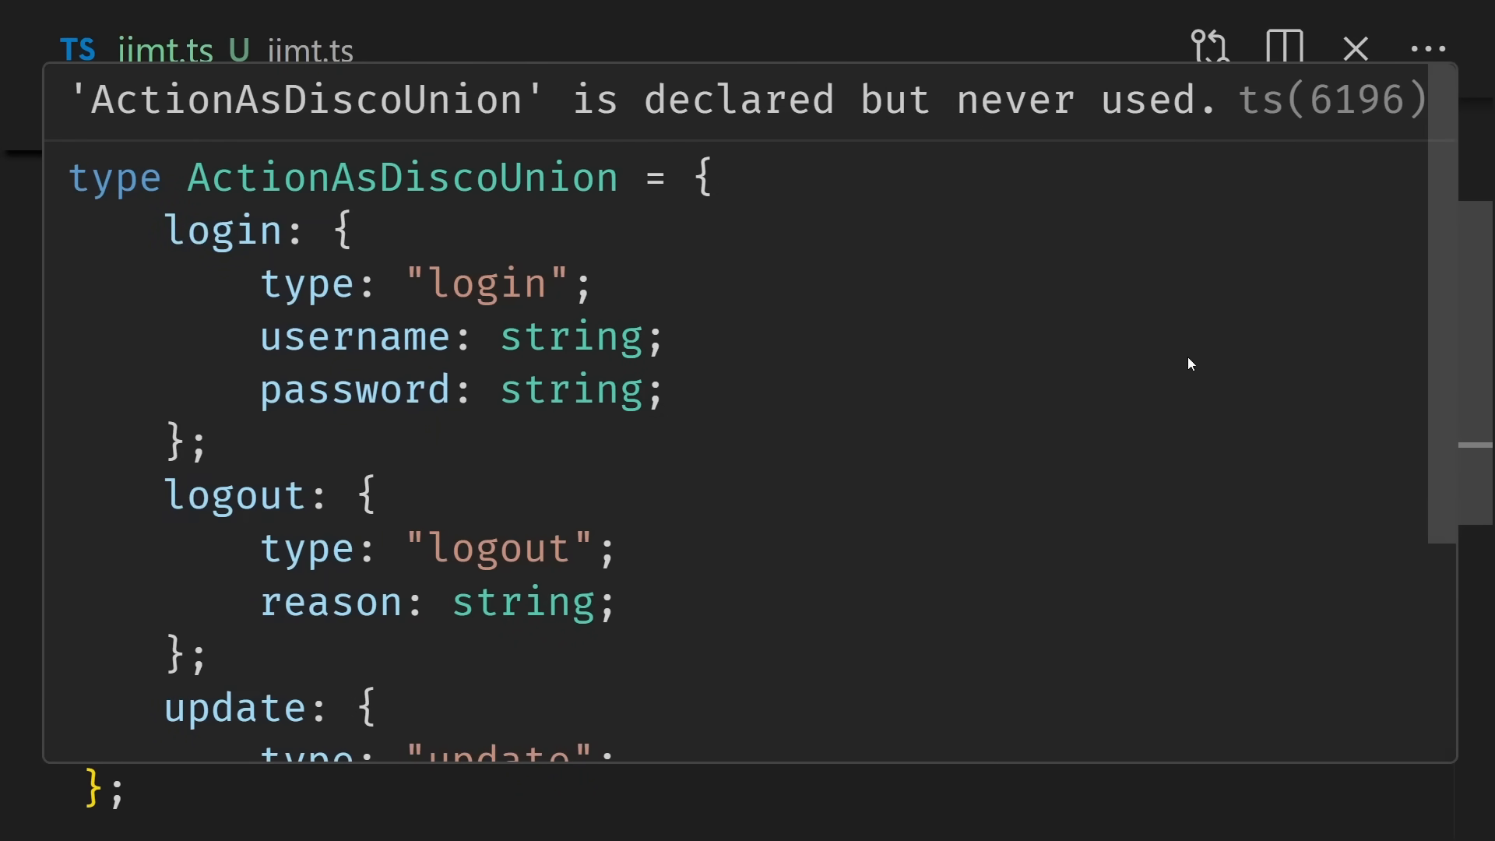
{"action": "scroll", "scroll_direction": "down", "scroll_amount": 3}
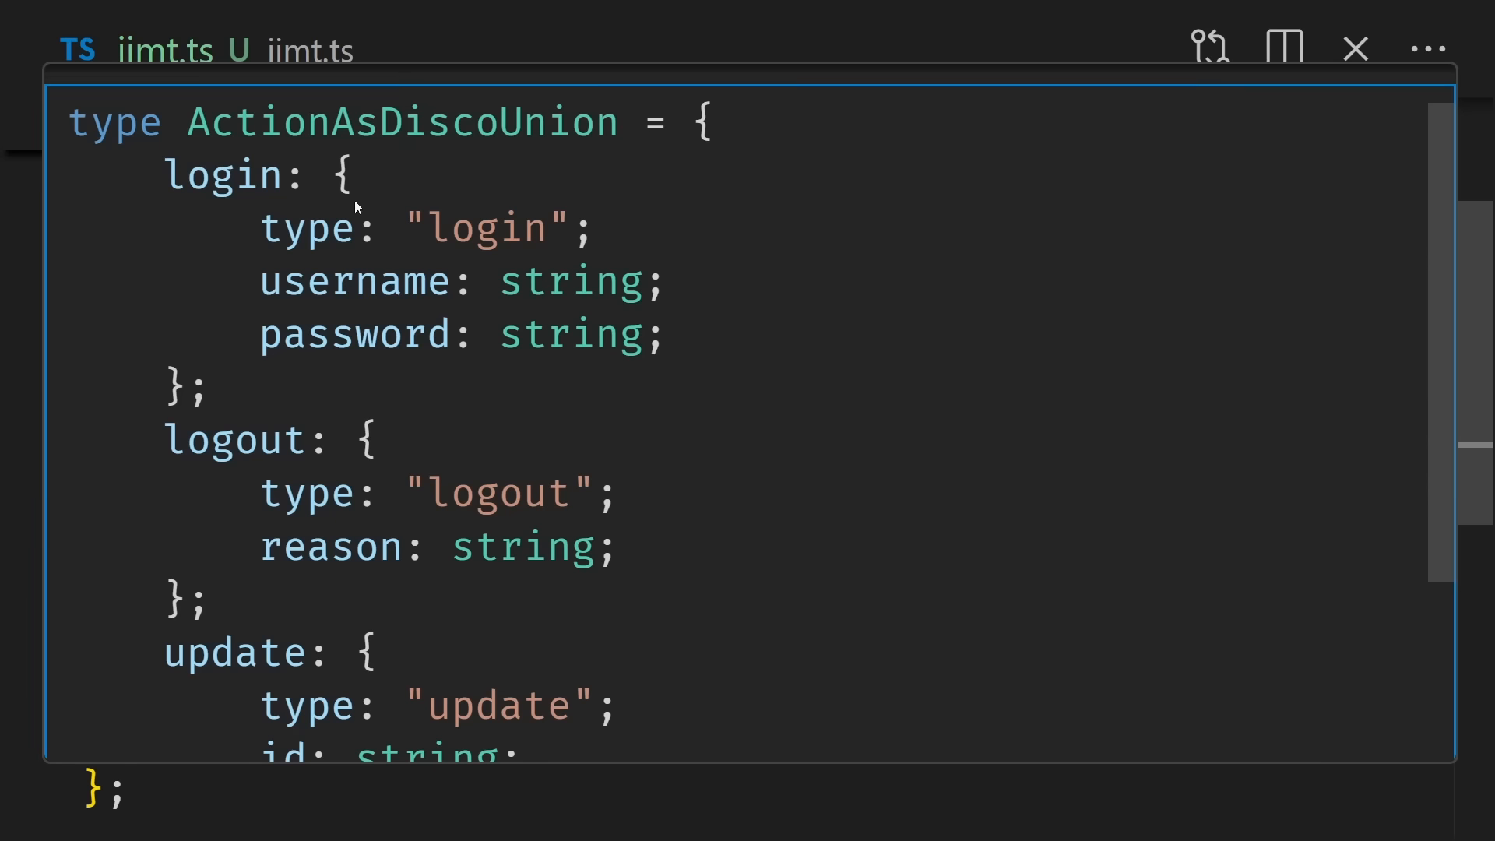
{"action": "mouse_move", "coordinate": [360, 443]}
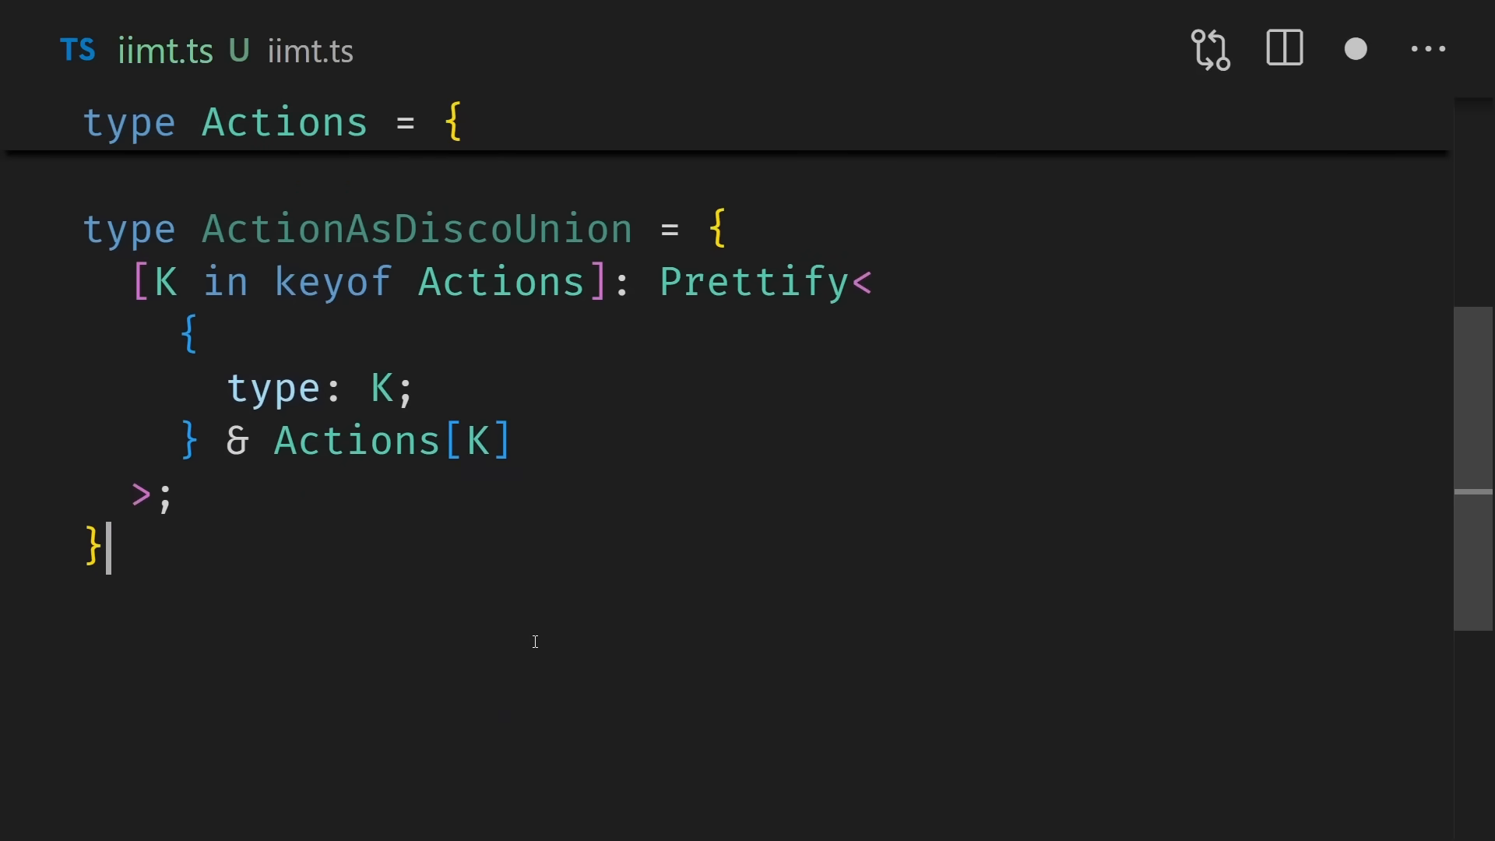
Step: Append [keyof Actions] after the closing brace of ActionAsDiscoUnion
{"action": "type", "text": "[keyof ]"}
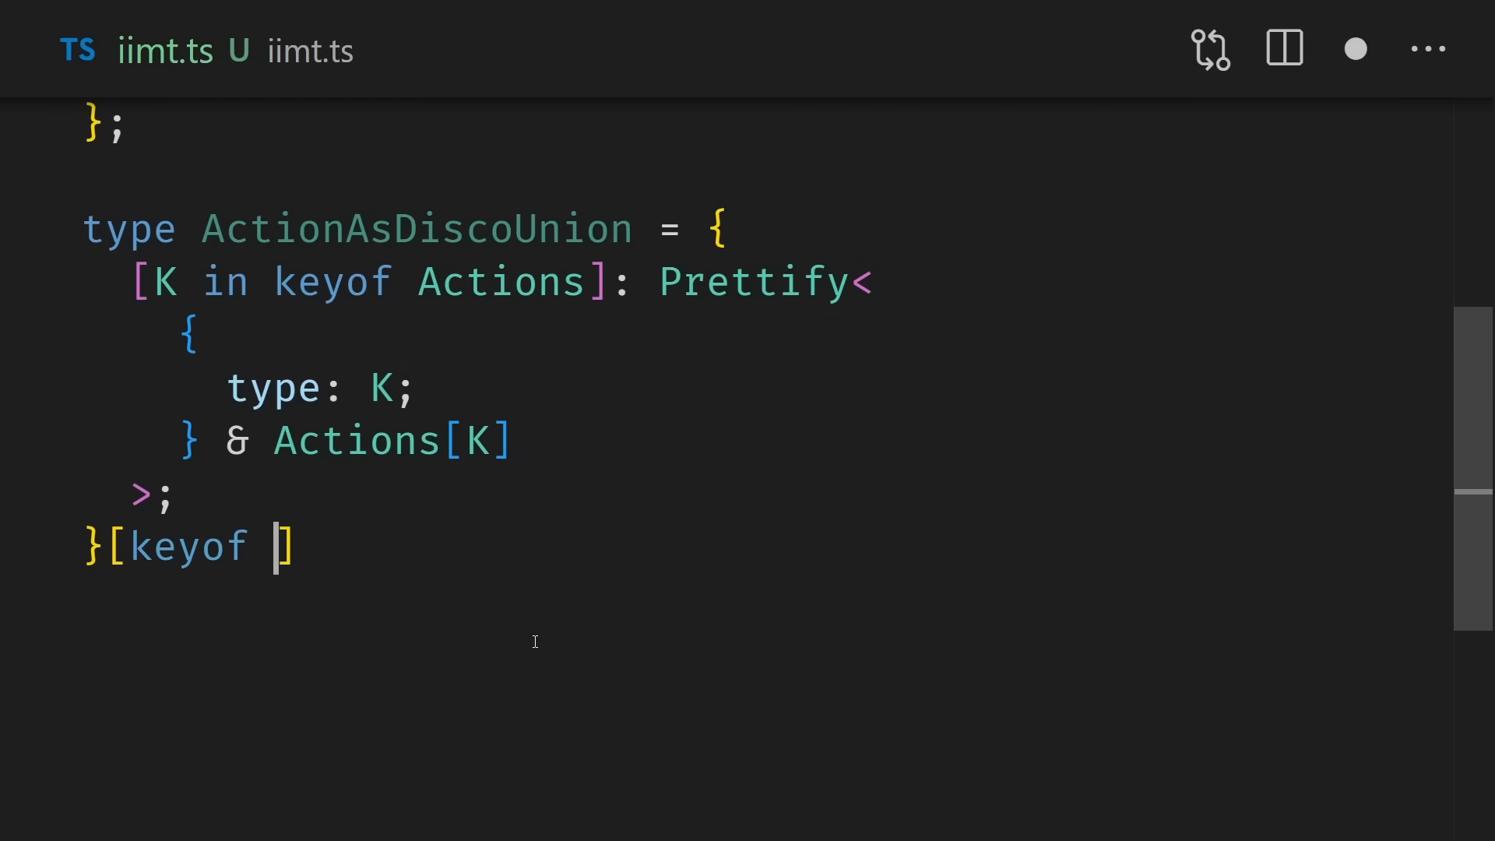
{"action": "type", "text": "Actions"}
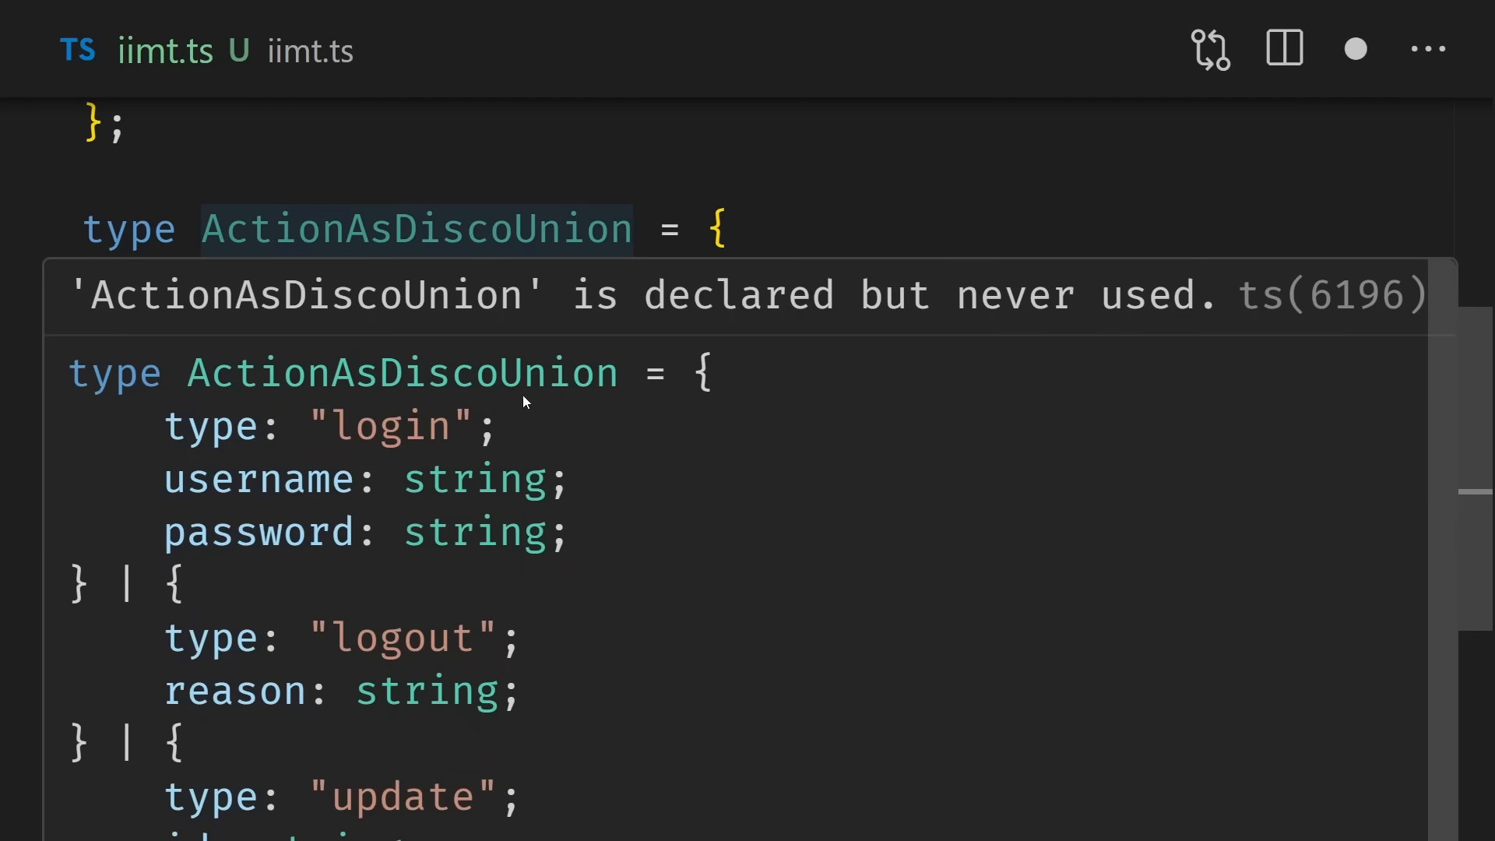
{"action": "mouse_move", "coordinate": [1224, 475]}
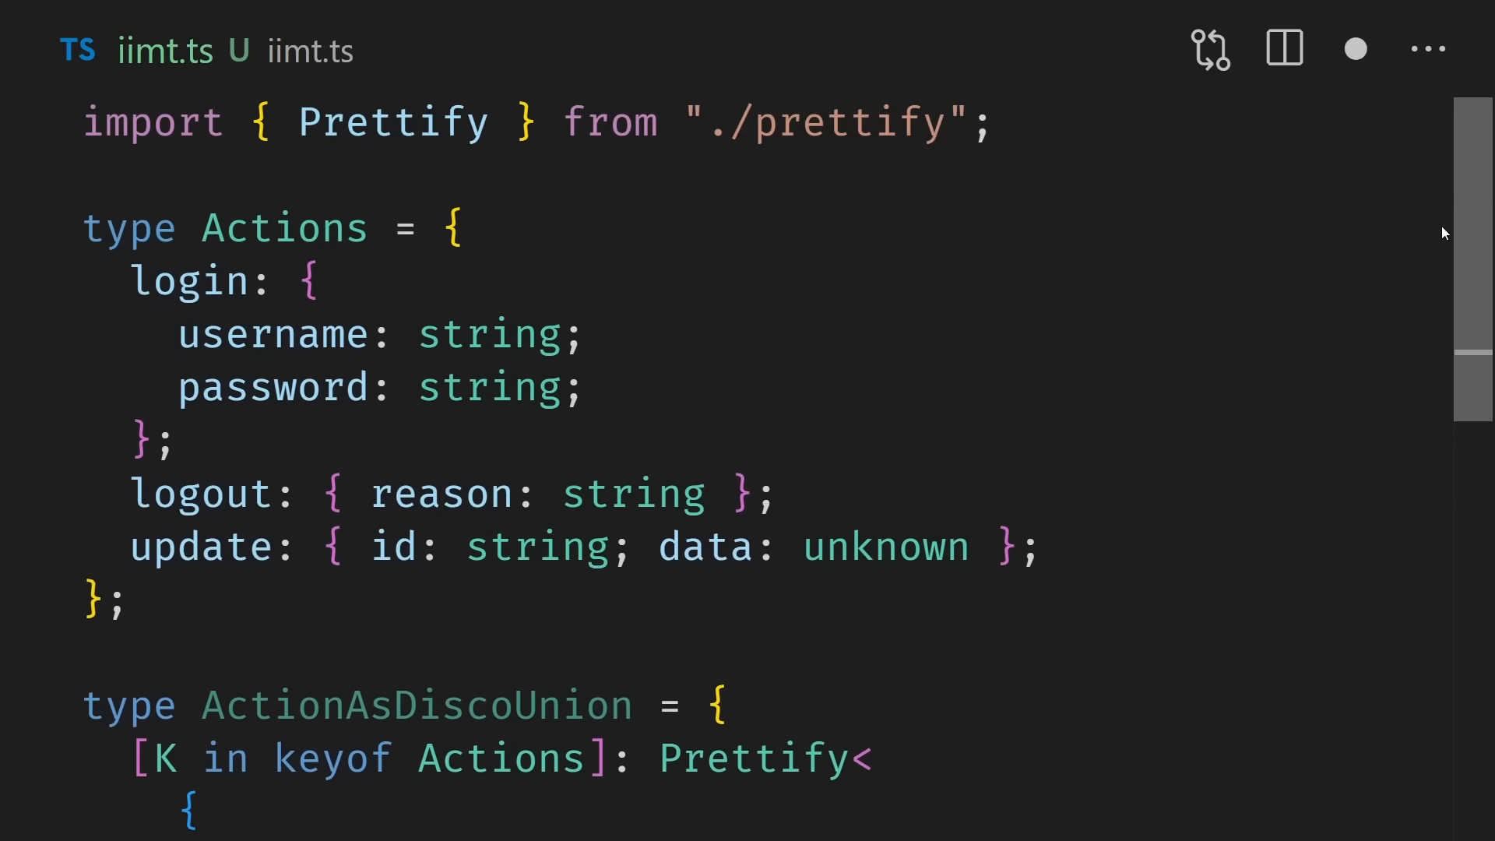
Step: Add type Values = Actions['login' | 'logout'] above ActionAsDiscoUnion
{"action": "left_click_drag", "start_coordinate": [314, 281], "coordinate": [162, 387]}
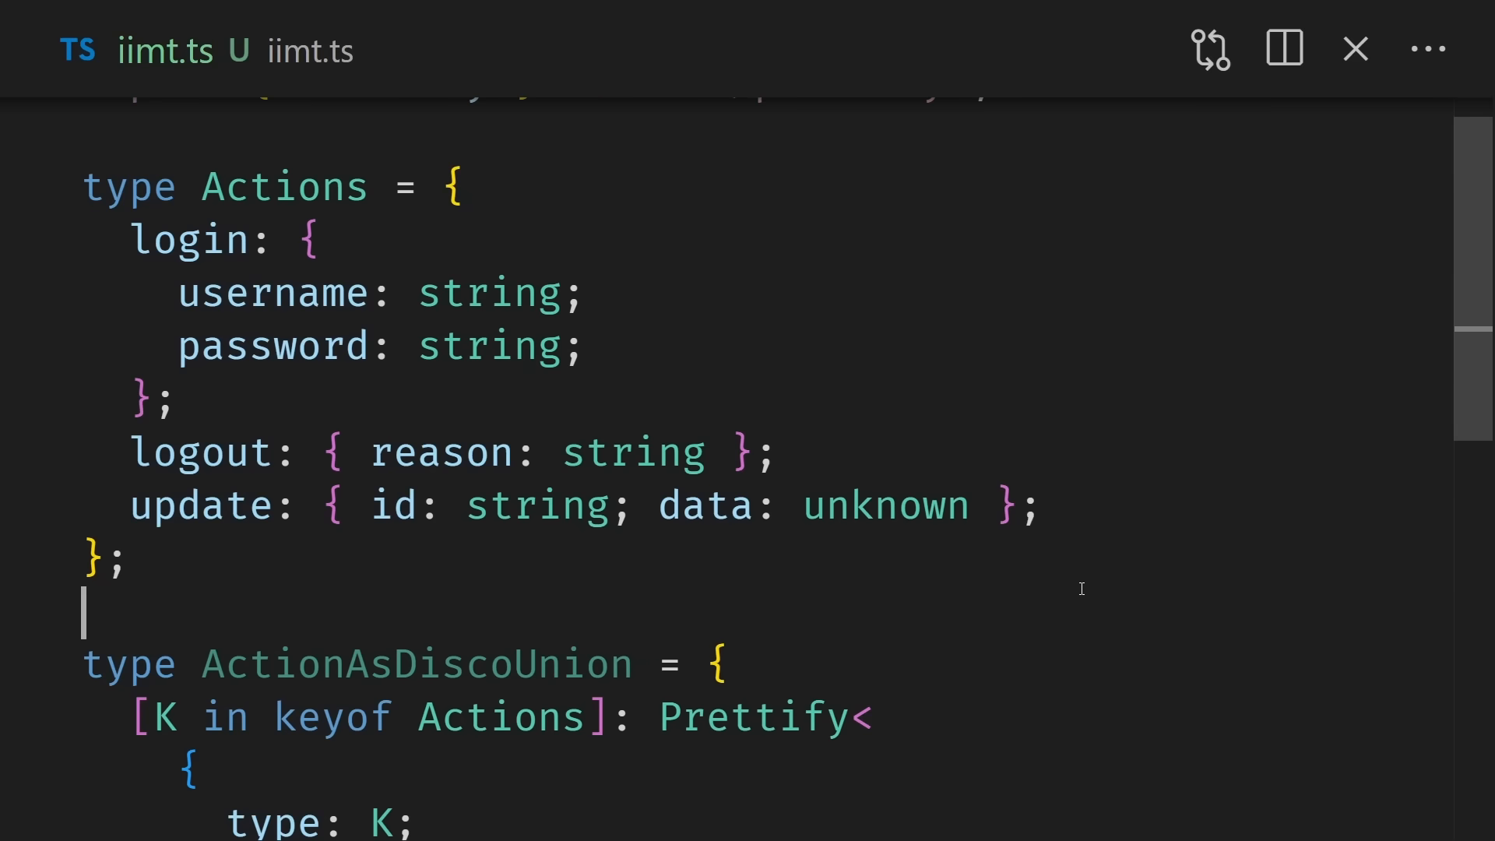
{"action": "type", "text": "type Values = Actions[];"}
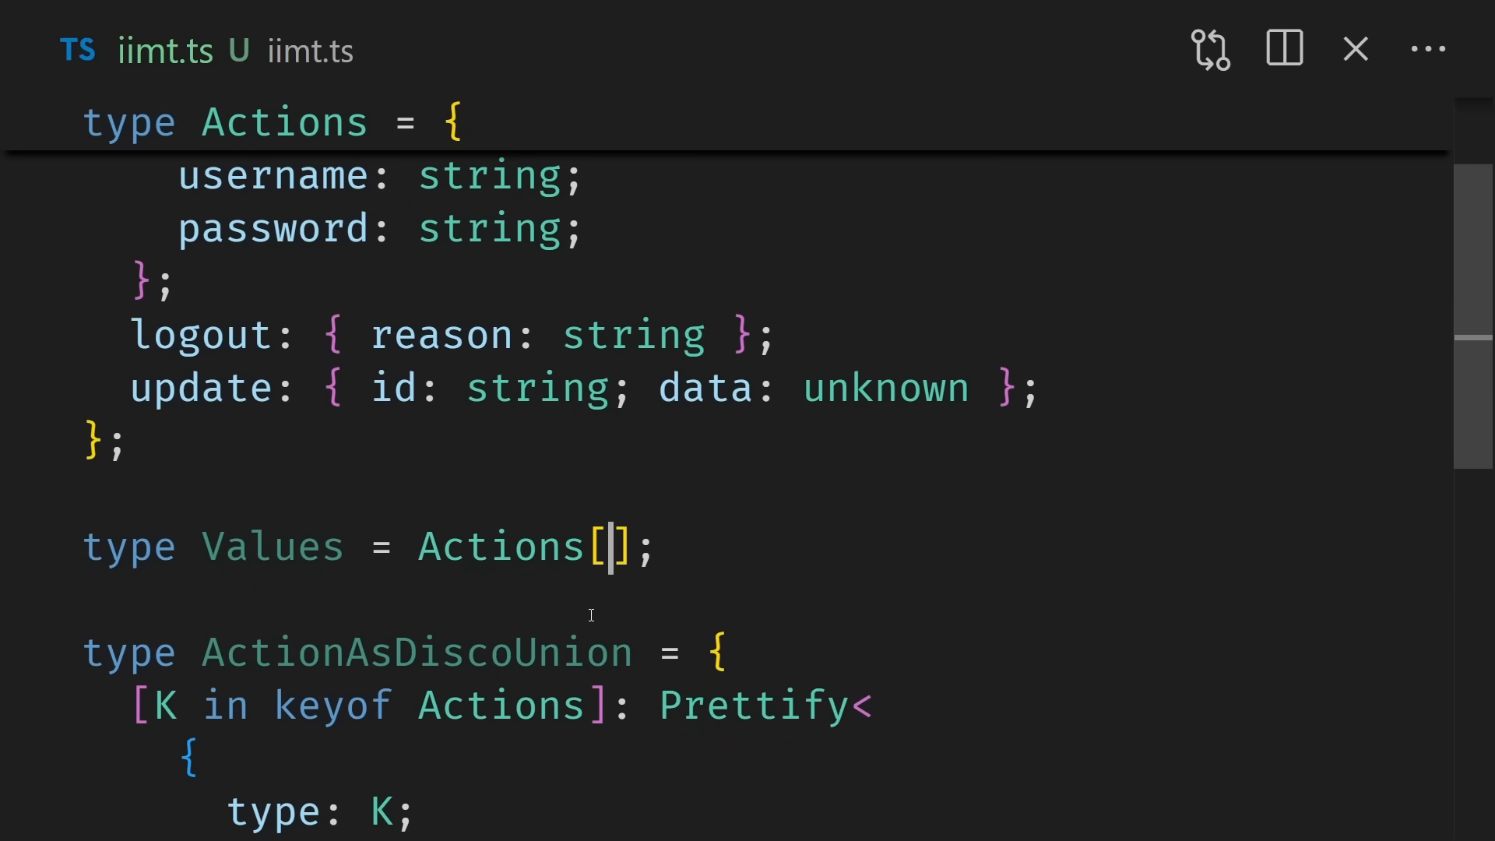
{"action": "type", "text": "'login' | 'logout"}
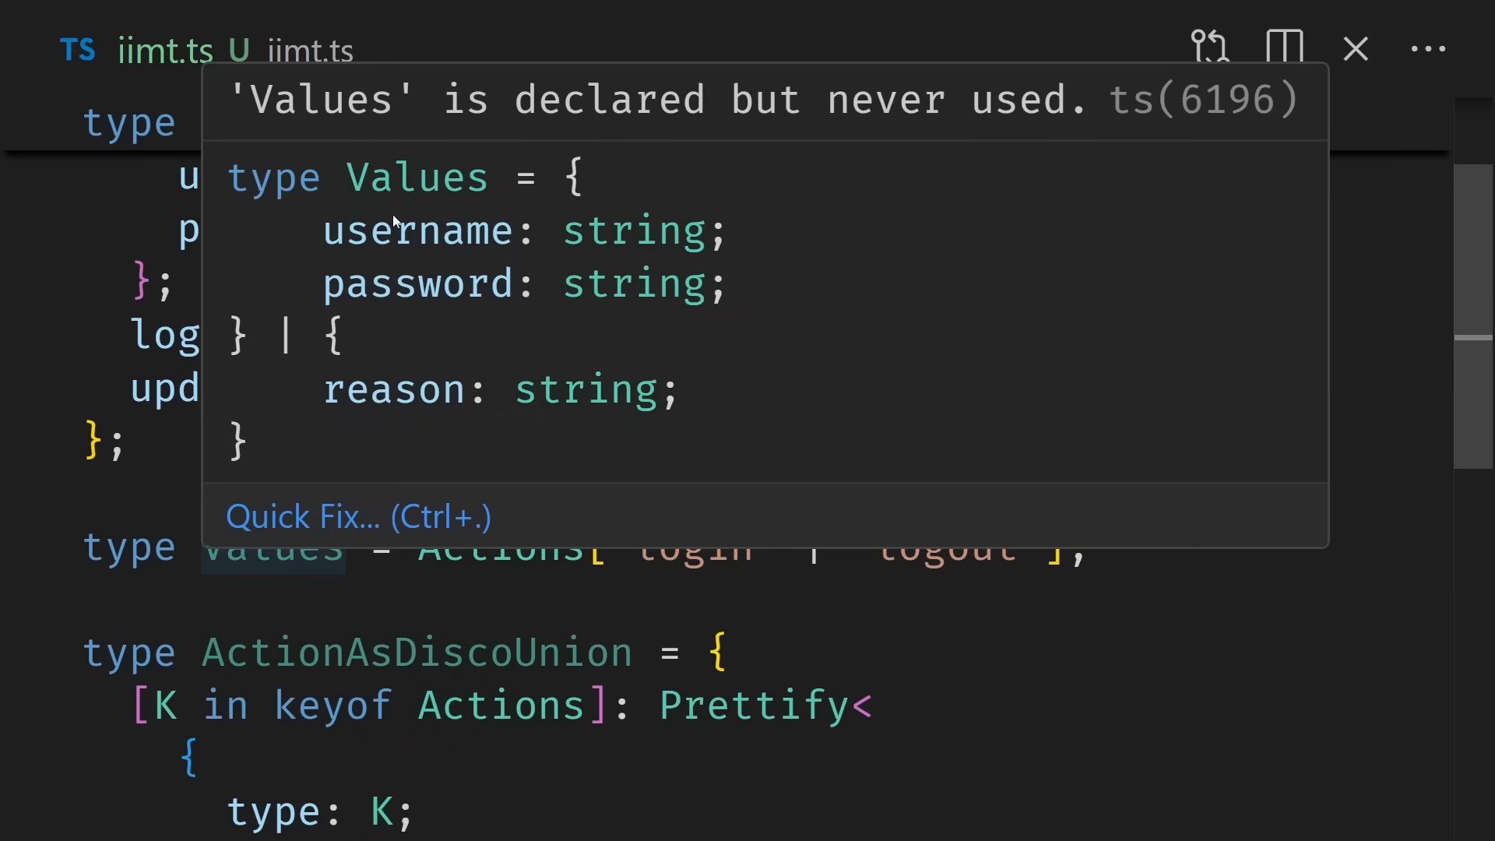
Step: Replace the 'login' | 'logout' keys in Values with keyof Actions
{"action": "double_click", "coordinate": [411, 389]}
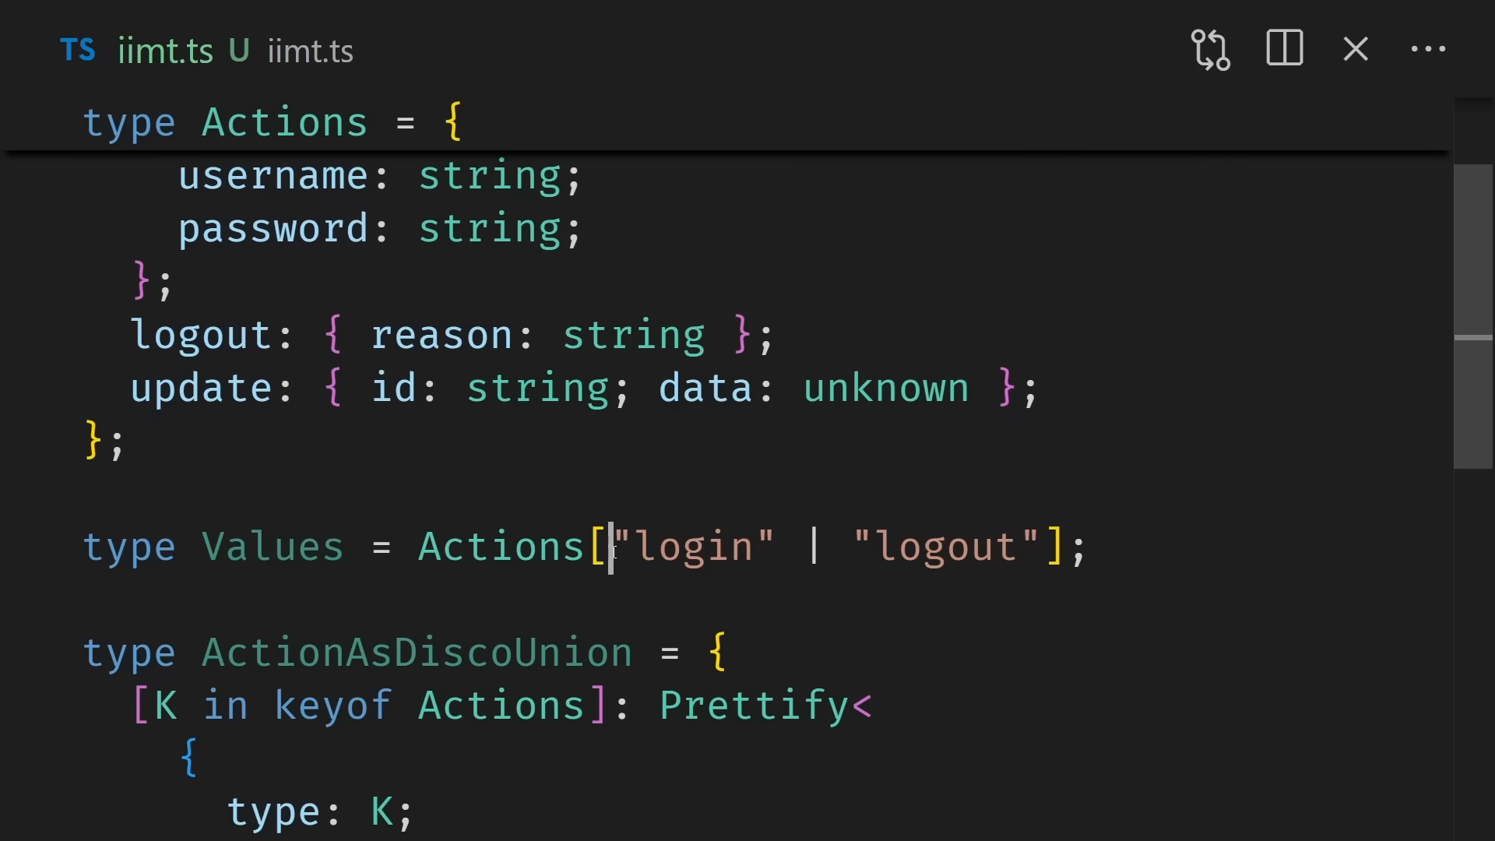
{"action": "type", "text": "keyof Actions"}
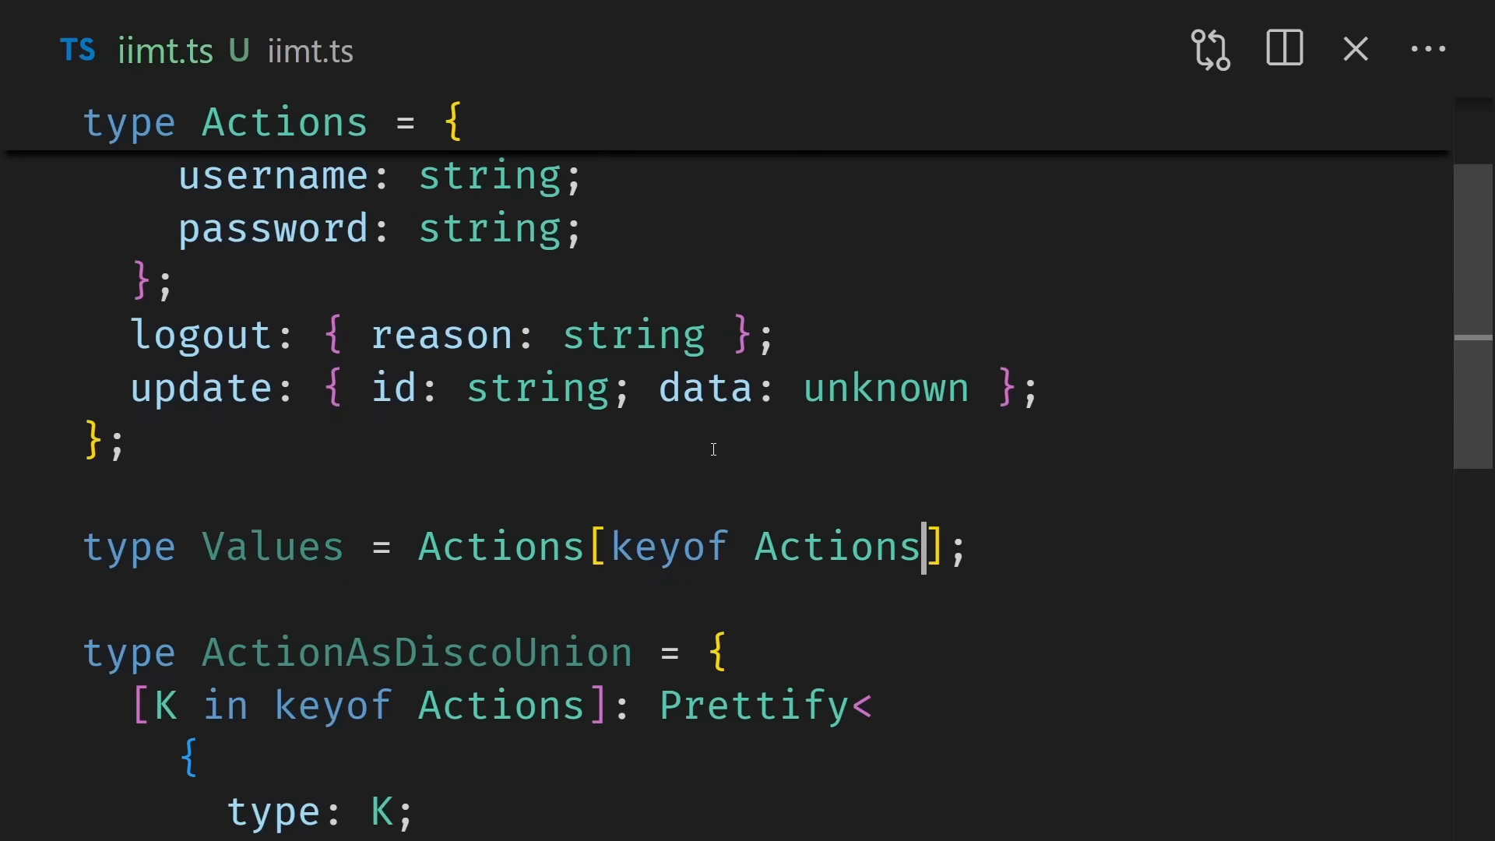
{"action": "scroll", "scroll_direction": "up", "scroll_amount": 3}
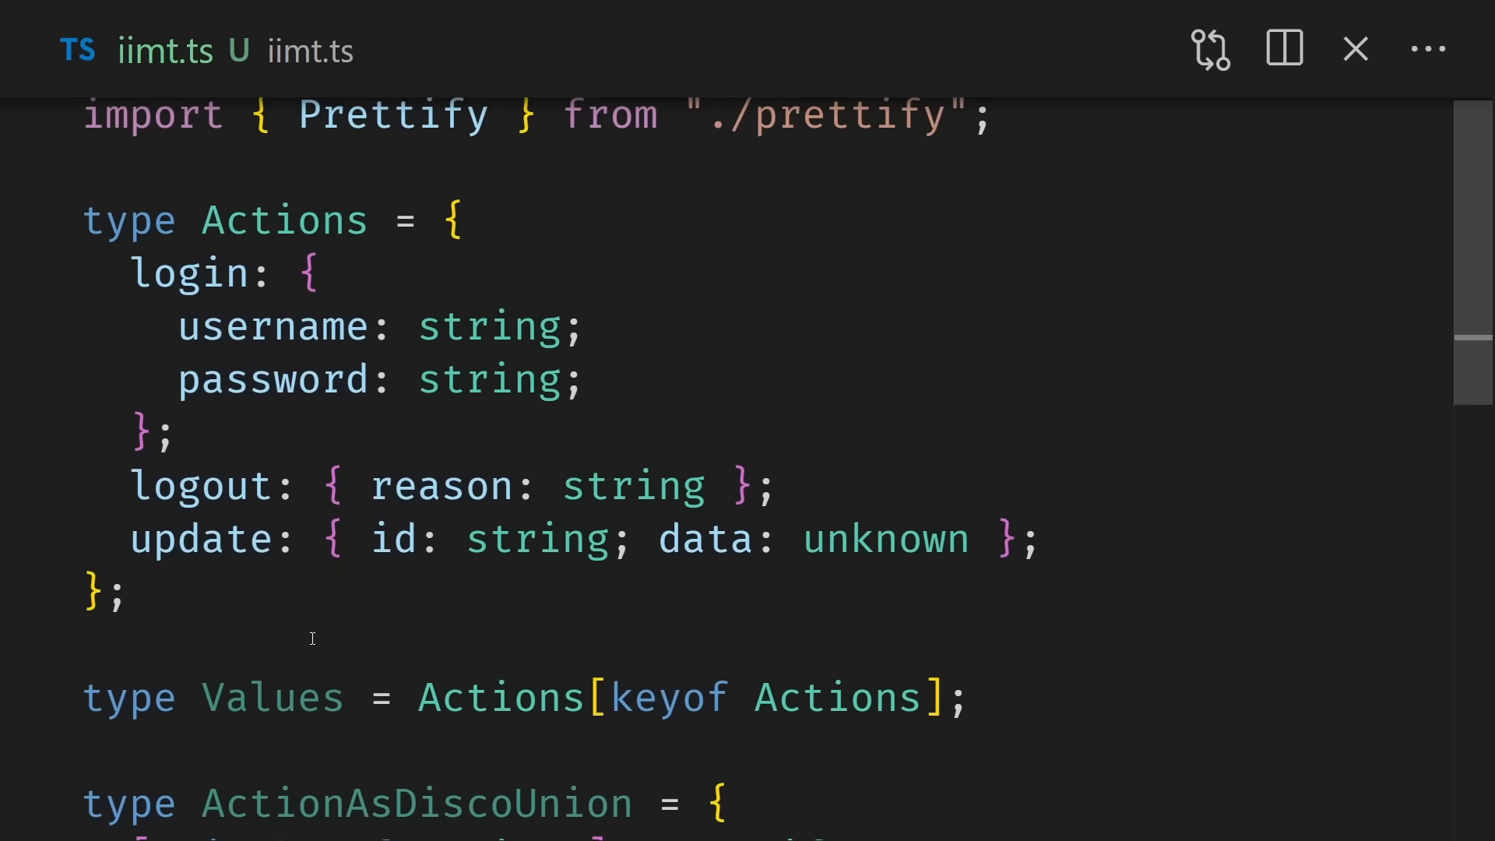
{"action": "mouse_move", "coordinate": [273, 696]}
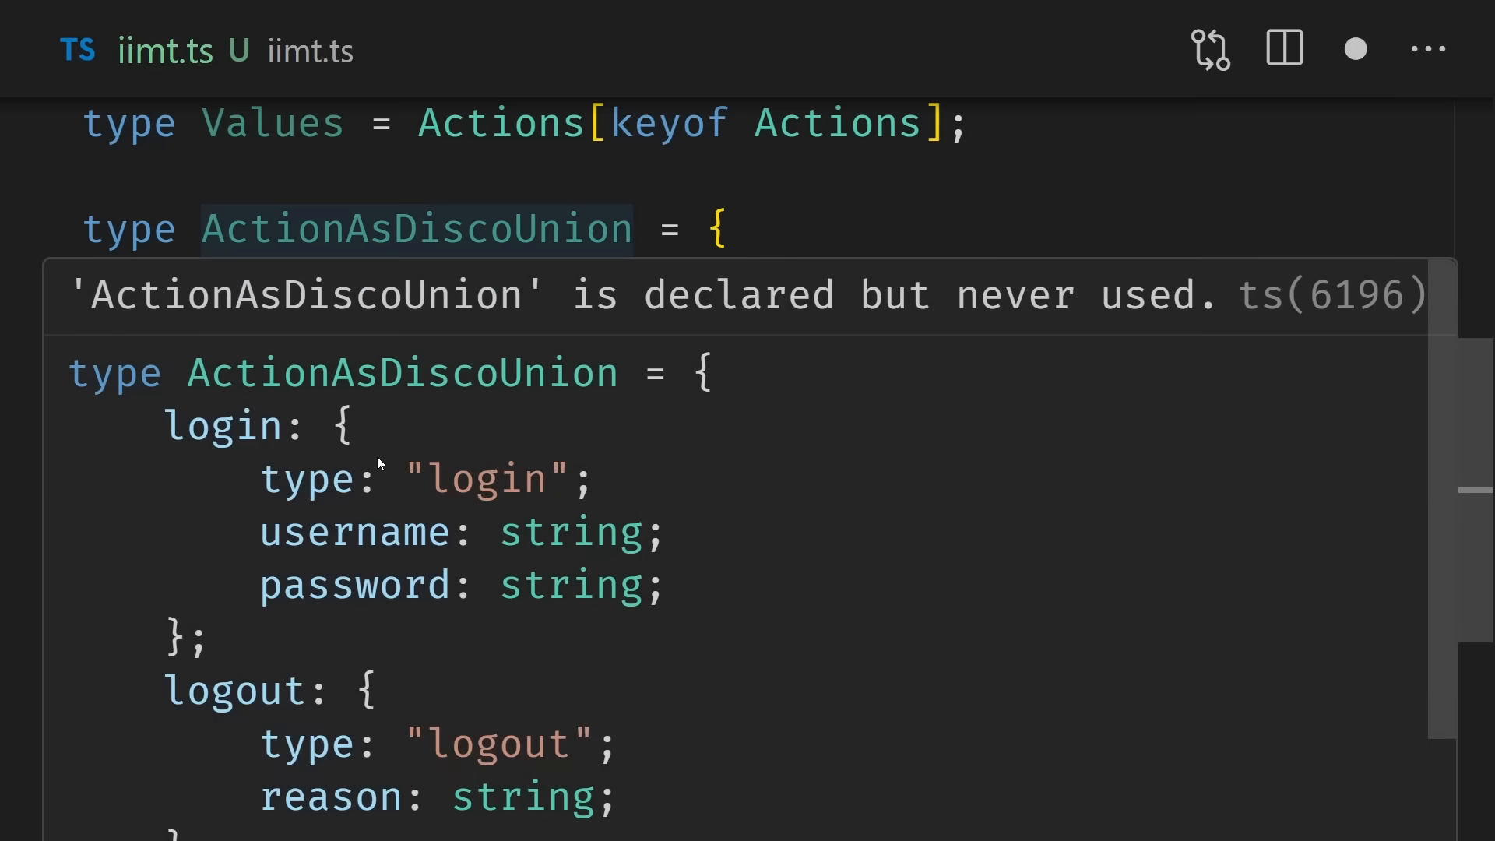
{"action": "double_click", "coordinate": [224, 426]}
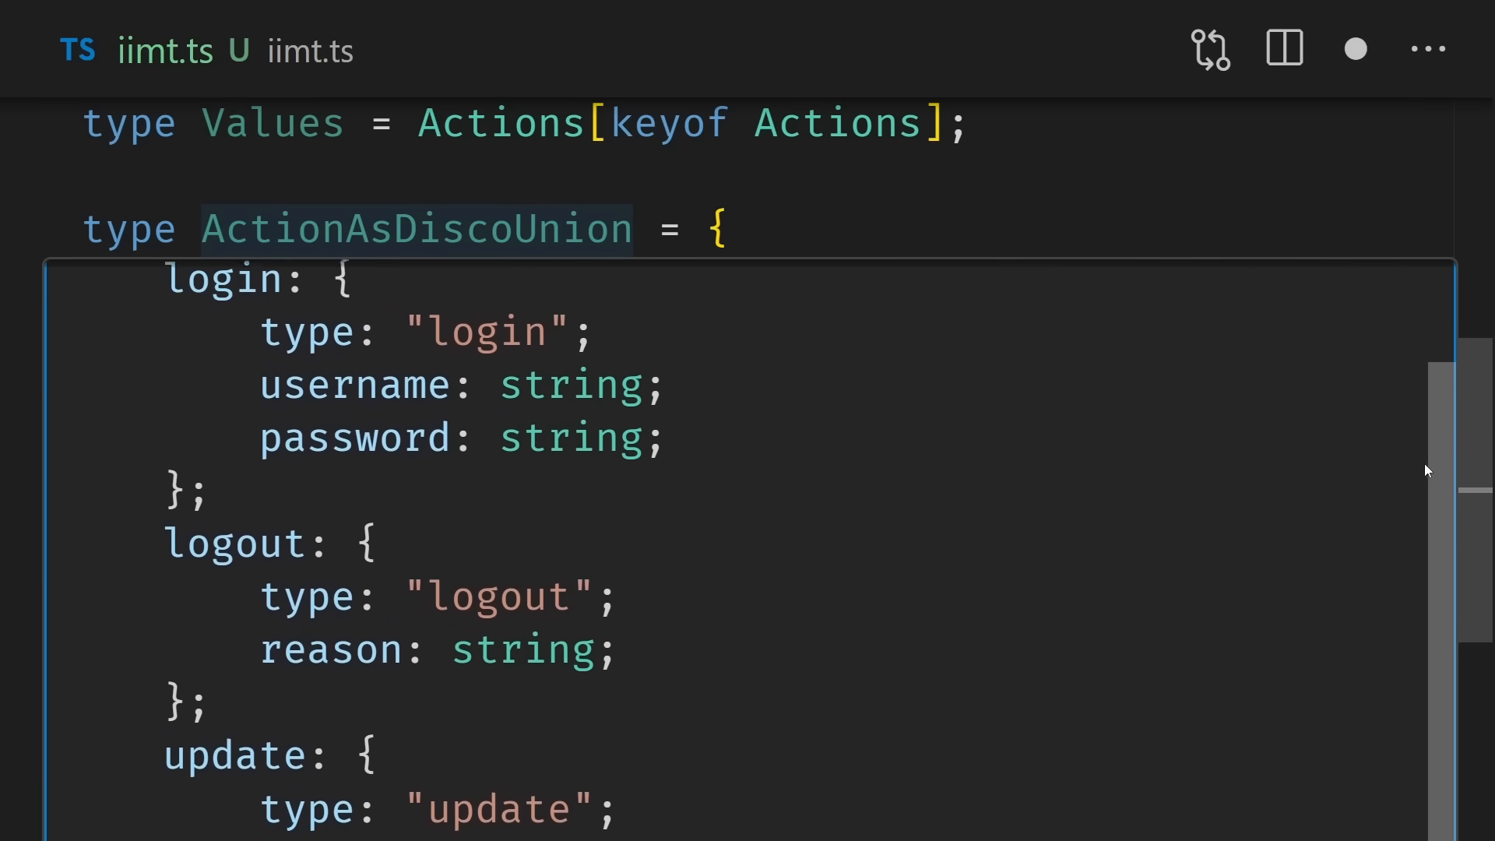
{"action": "scroll", "scroll_direction": "down", "scroll_amount": 3}
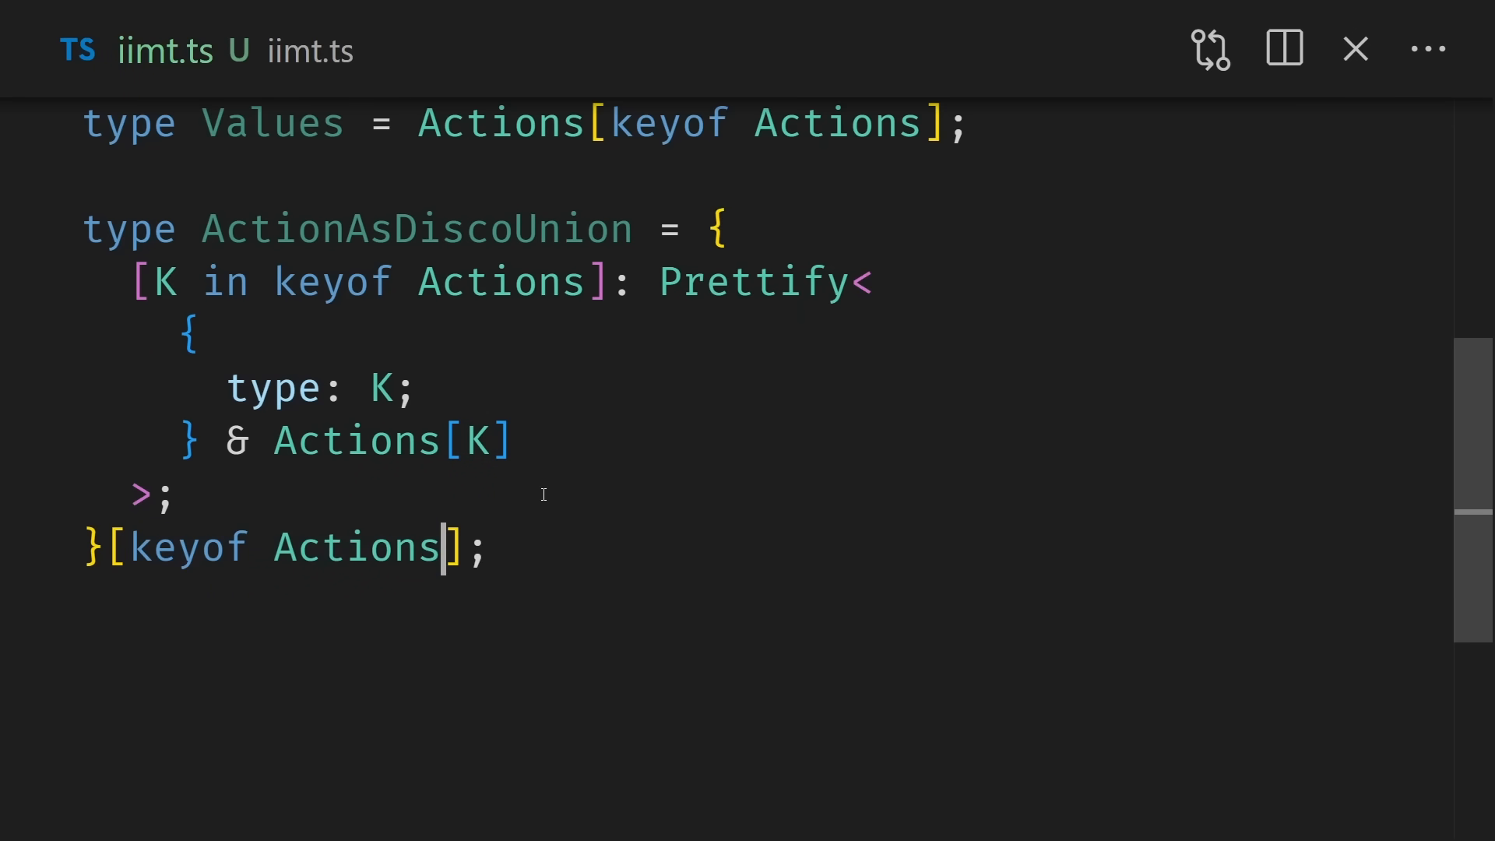
{"action": "mouse_move", "coordinate": [415, 229]}
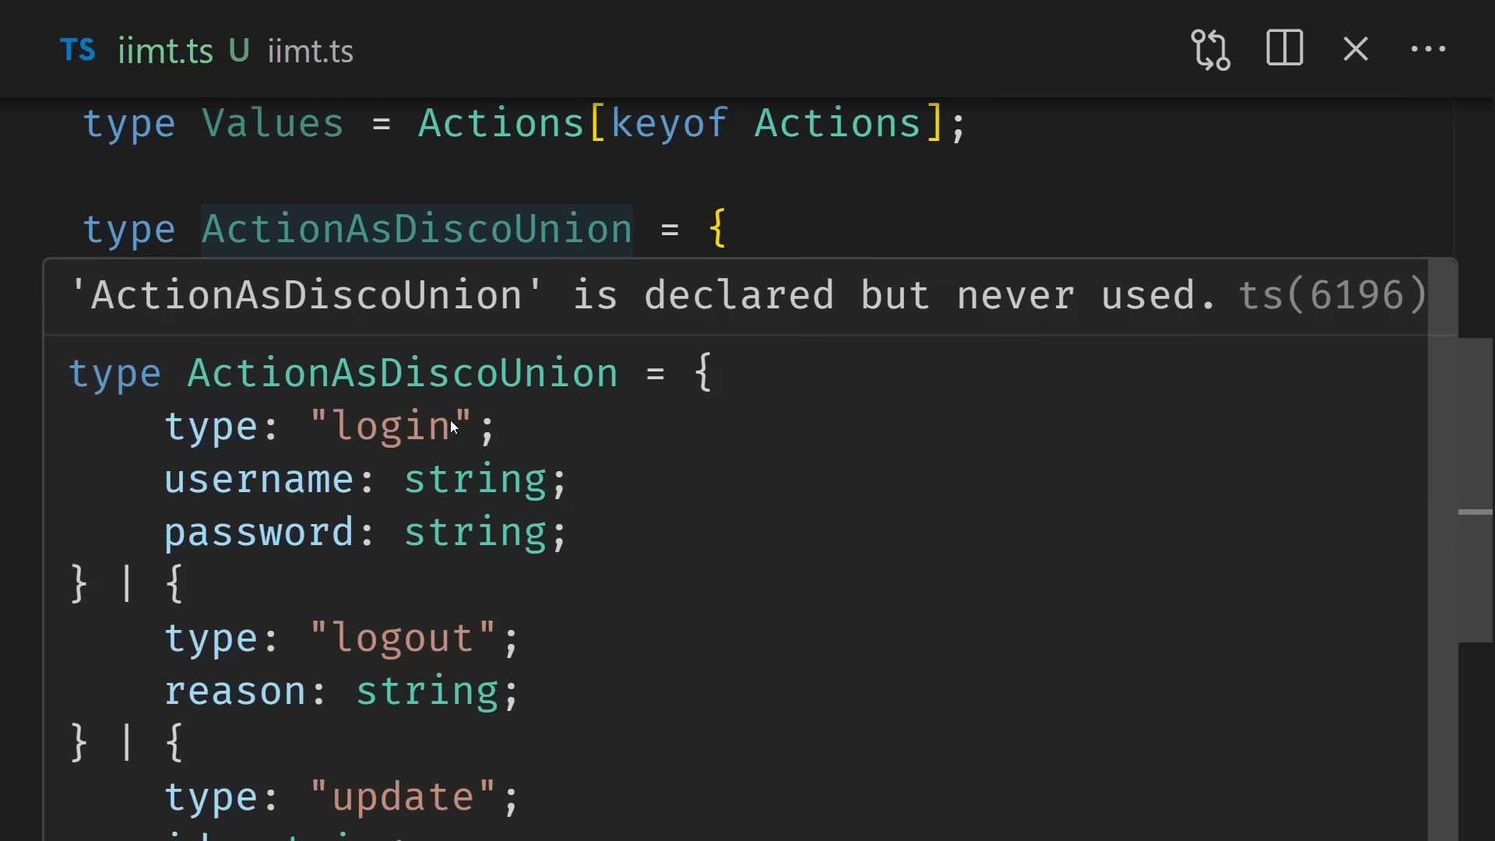